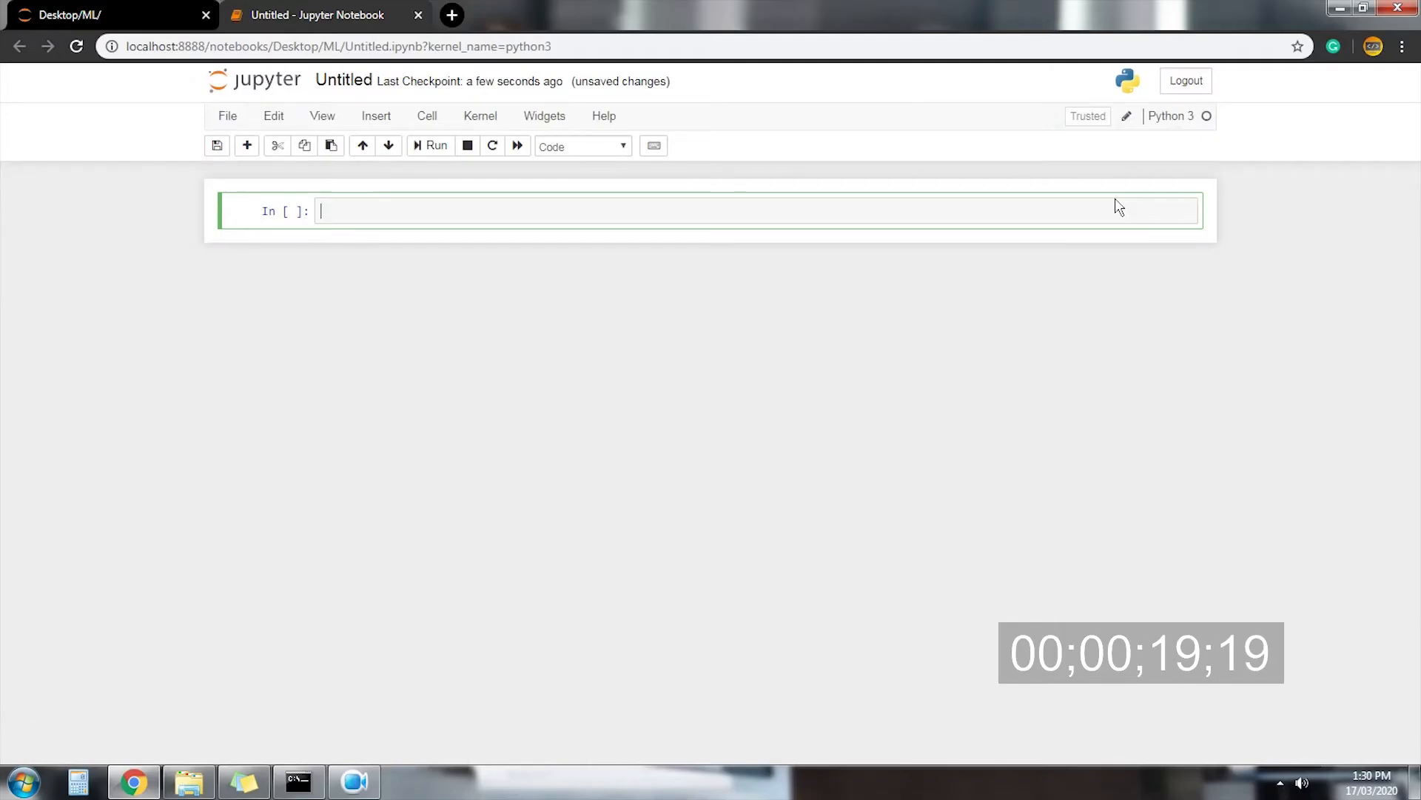
- Write main() that loads models/generator.h5, super-resolves each image and saves it to the output dir with cv2.imwrite
{"action": "type", "text": "from argparse import ArgumentParser"}
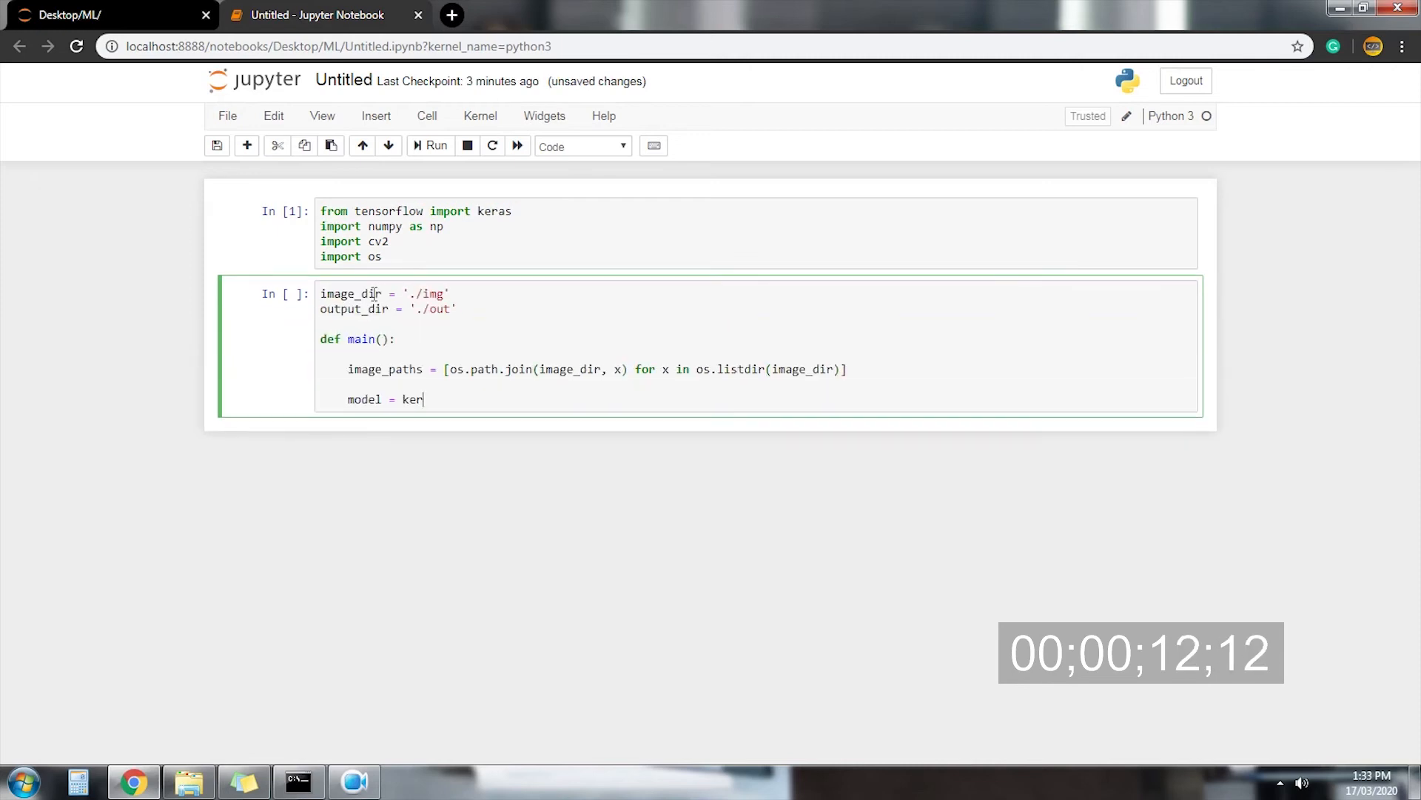
{"action": "type", "text": "as.models.load_model('models/generator.h5')"}
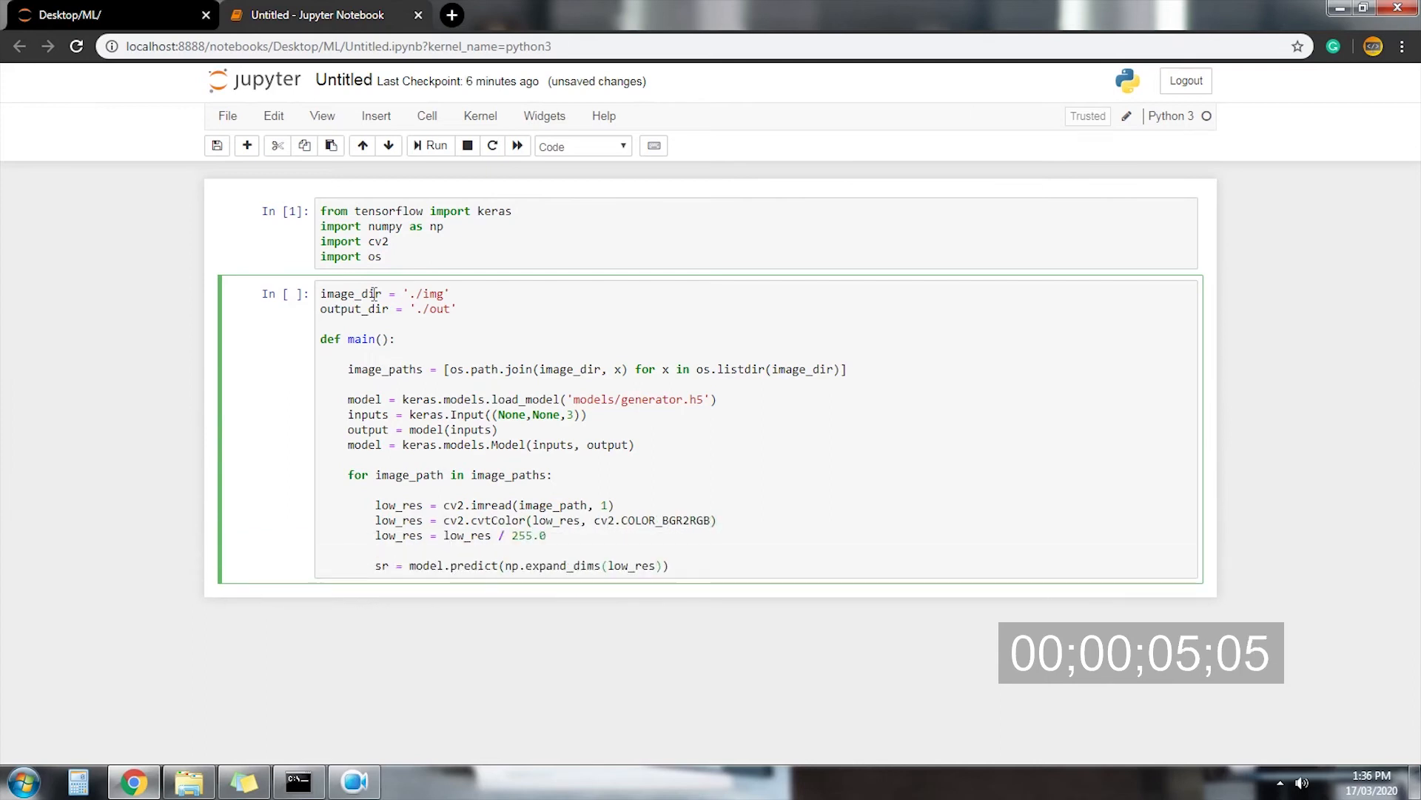
{"action": "type", "text": "se"}
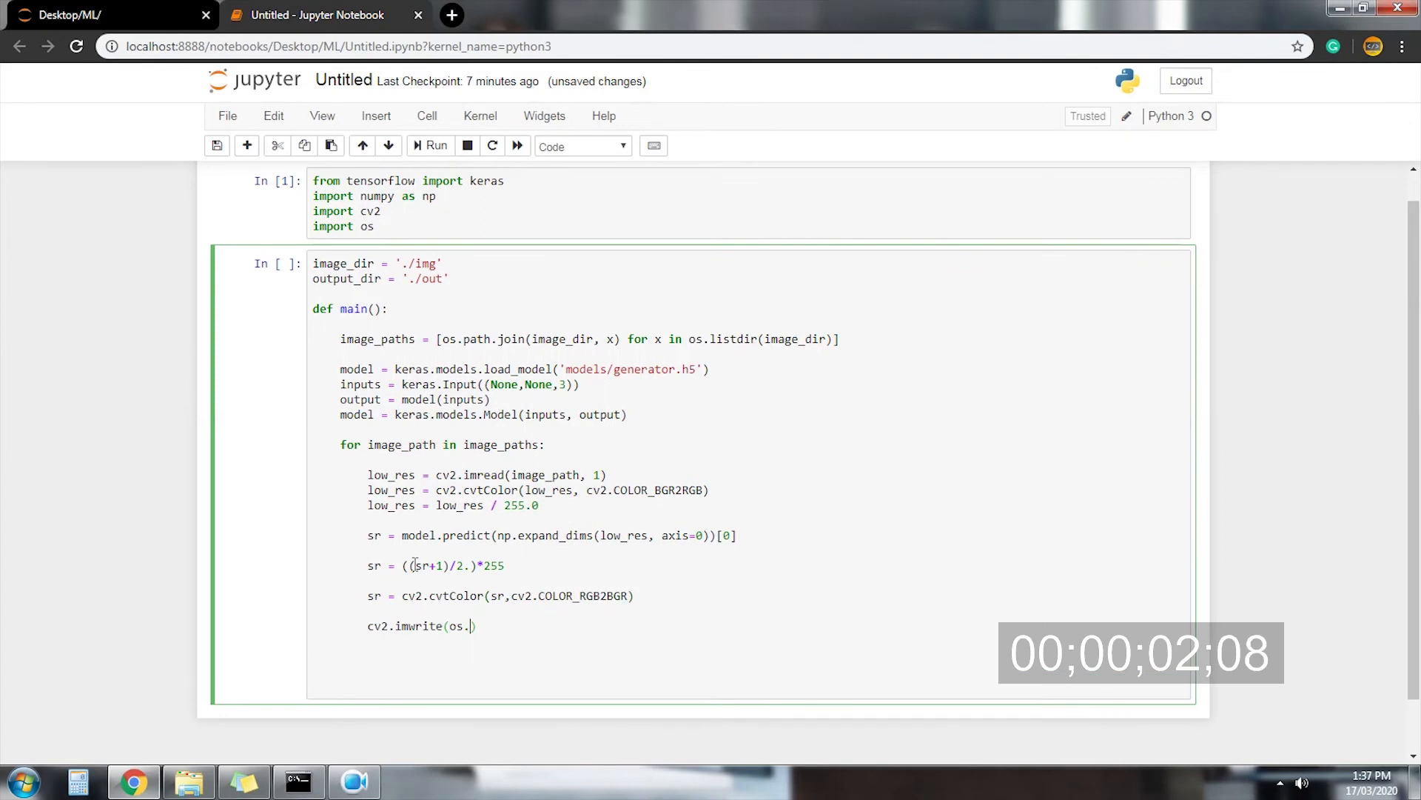
{"action": "type", "text": "path.join(output_dir, os.path.basename(image_path)), sr)"}
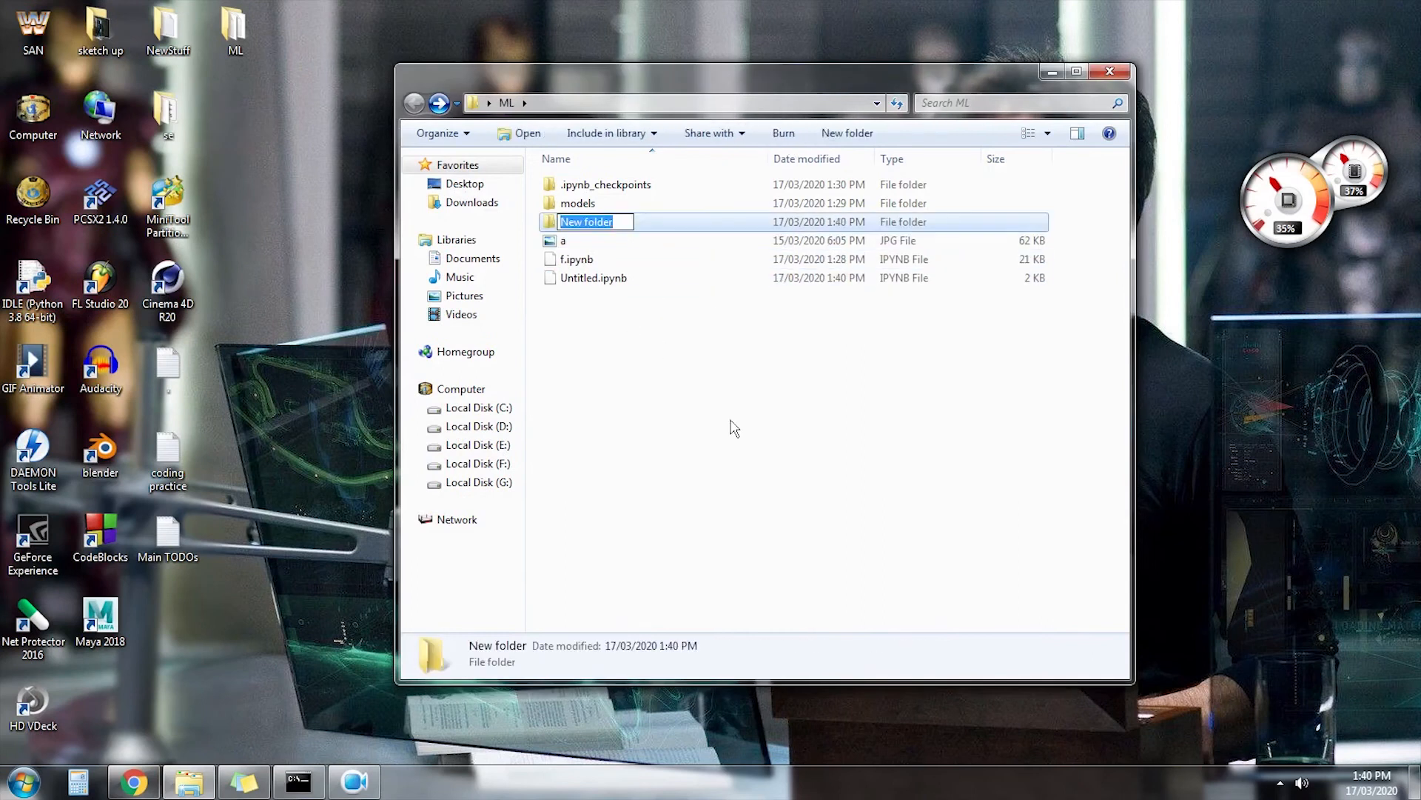
- Create img and out folders in ML and move the low-resolution image into img
{"action": "type", "text": "img"}
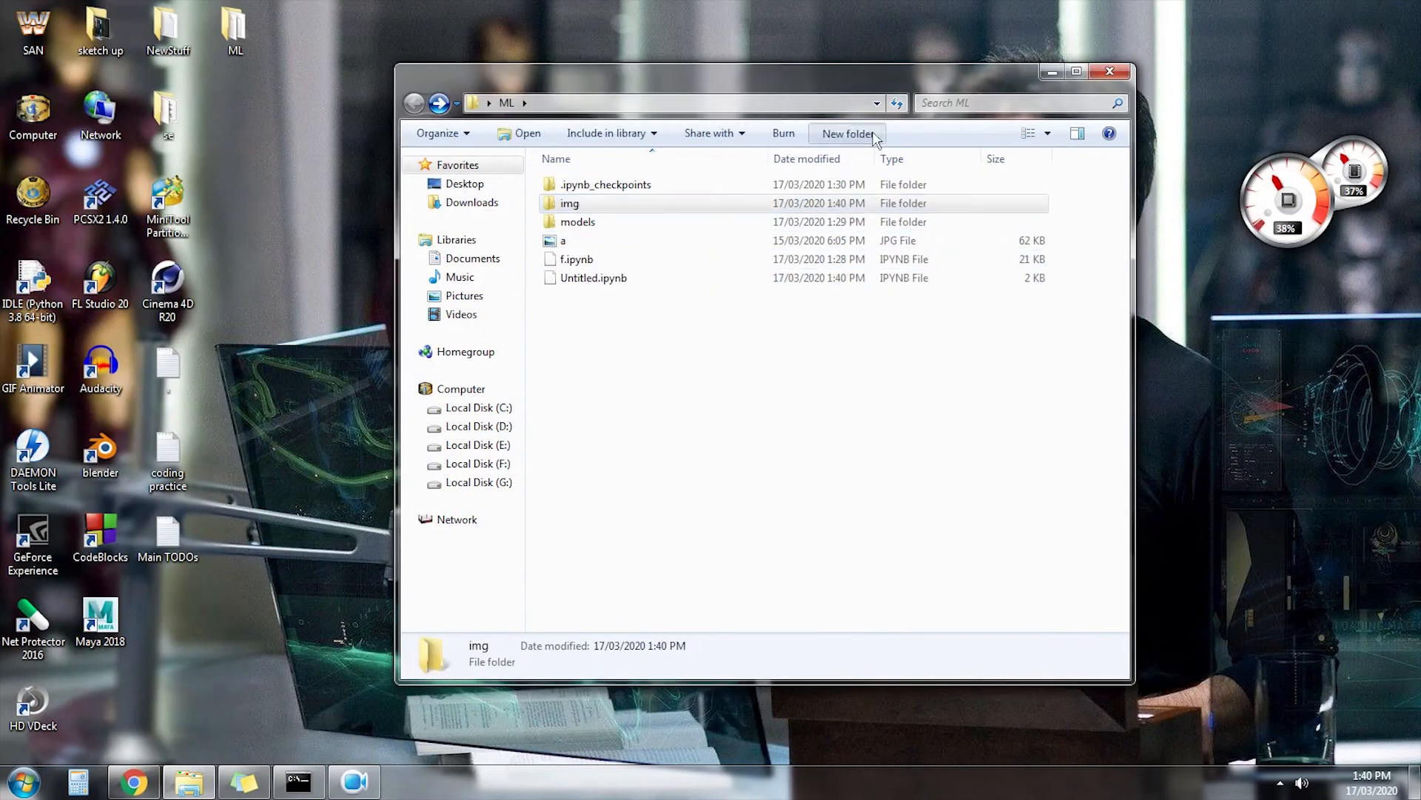
{"action": "left_click", "coordinate": [847, 133]}
{"action": "type", "text": "out"}
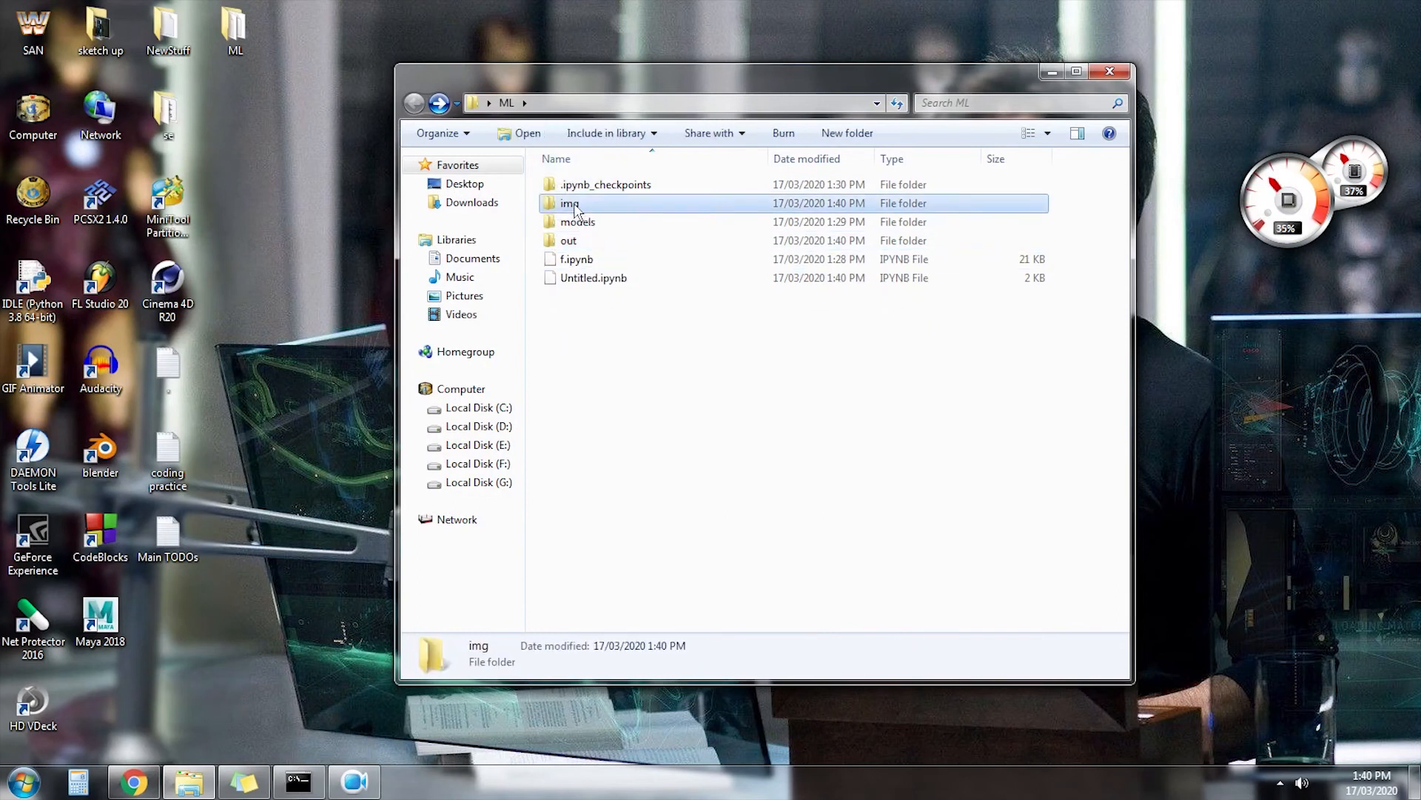
{"action": "double_click", "coordinate": [569, 202]}
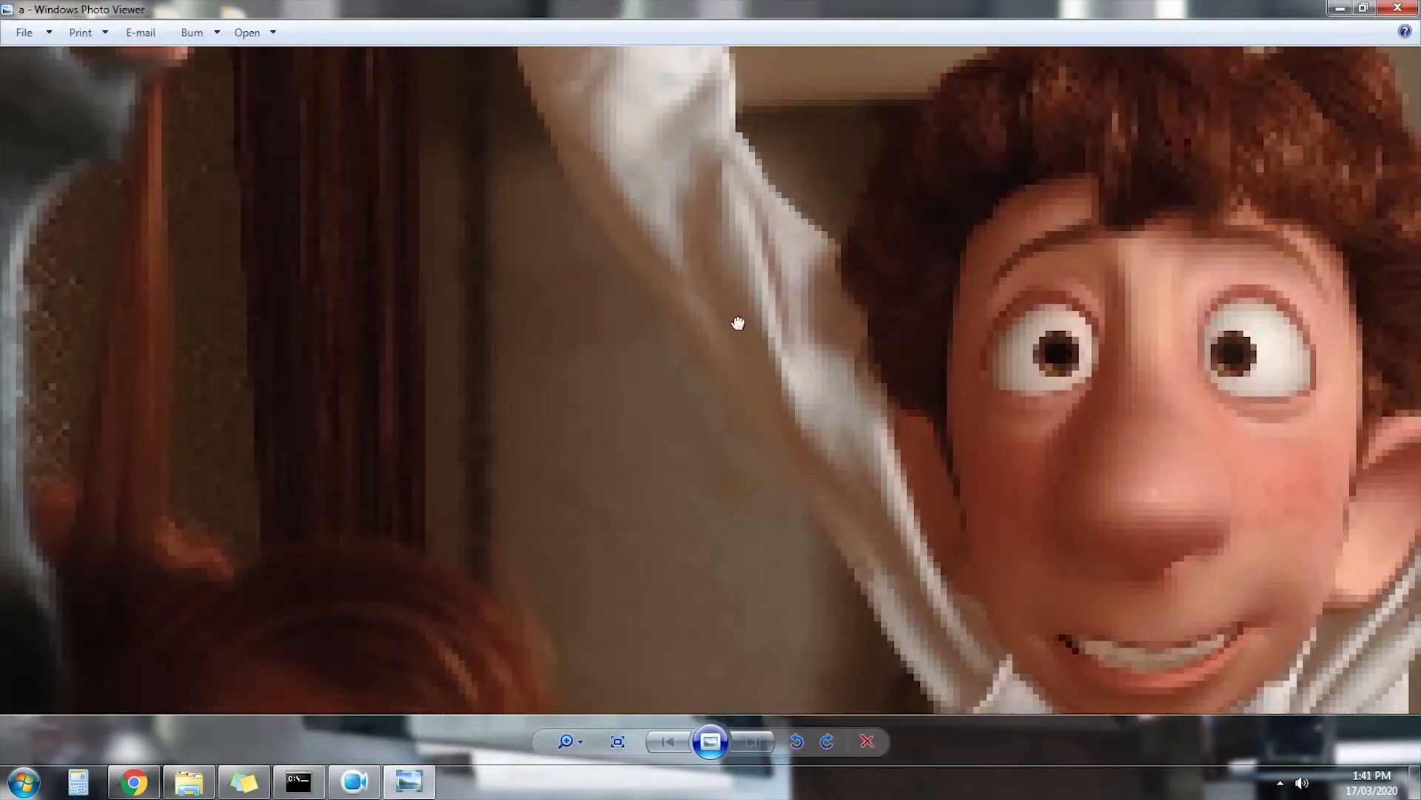
{"action": "left_click", "coordinate": [1394, 9]}
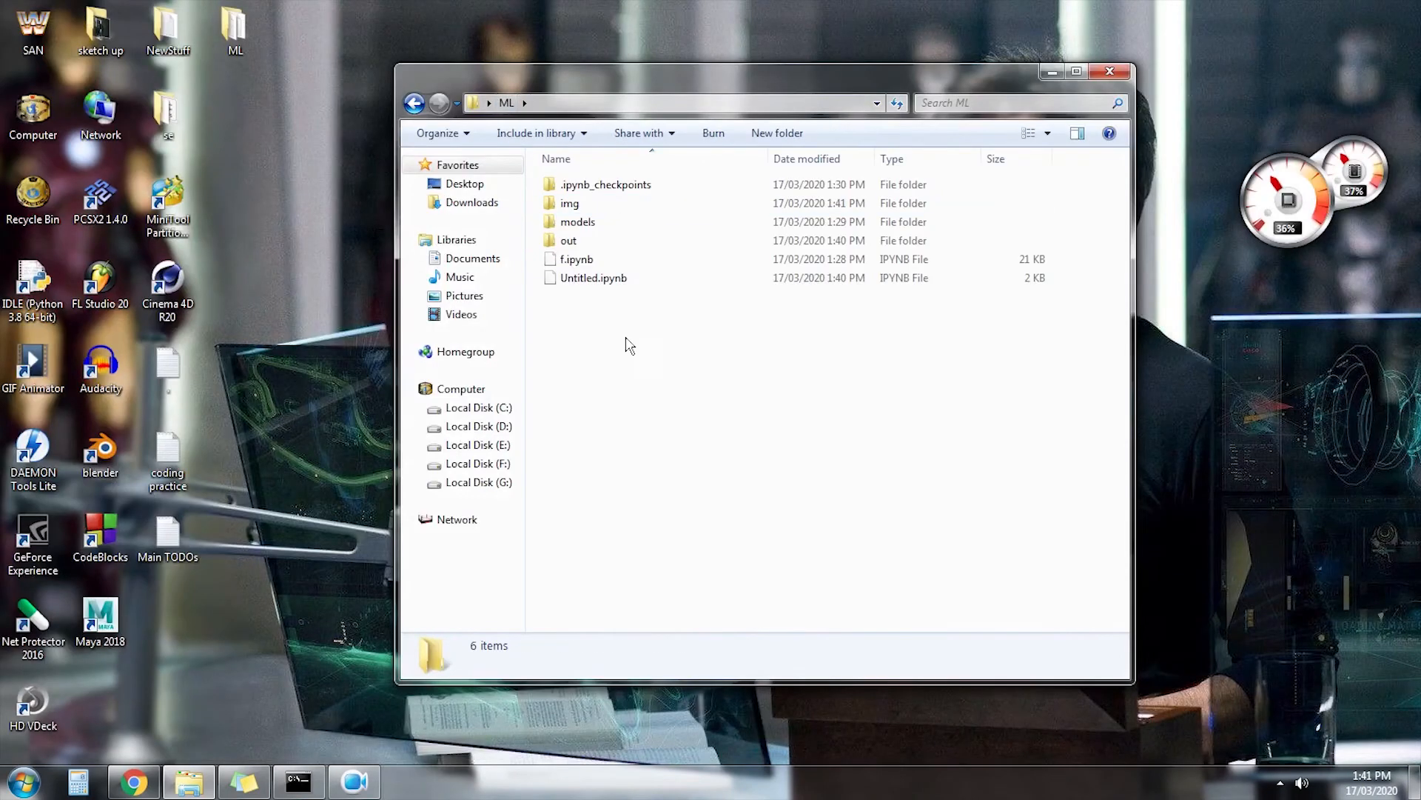
- Return to the inference notebook and run main() to process the images
{"action": "left_click", "coordinate": [131, 780]}
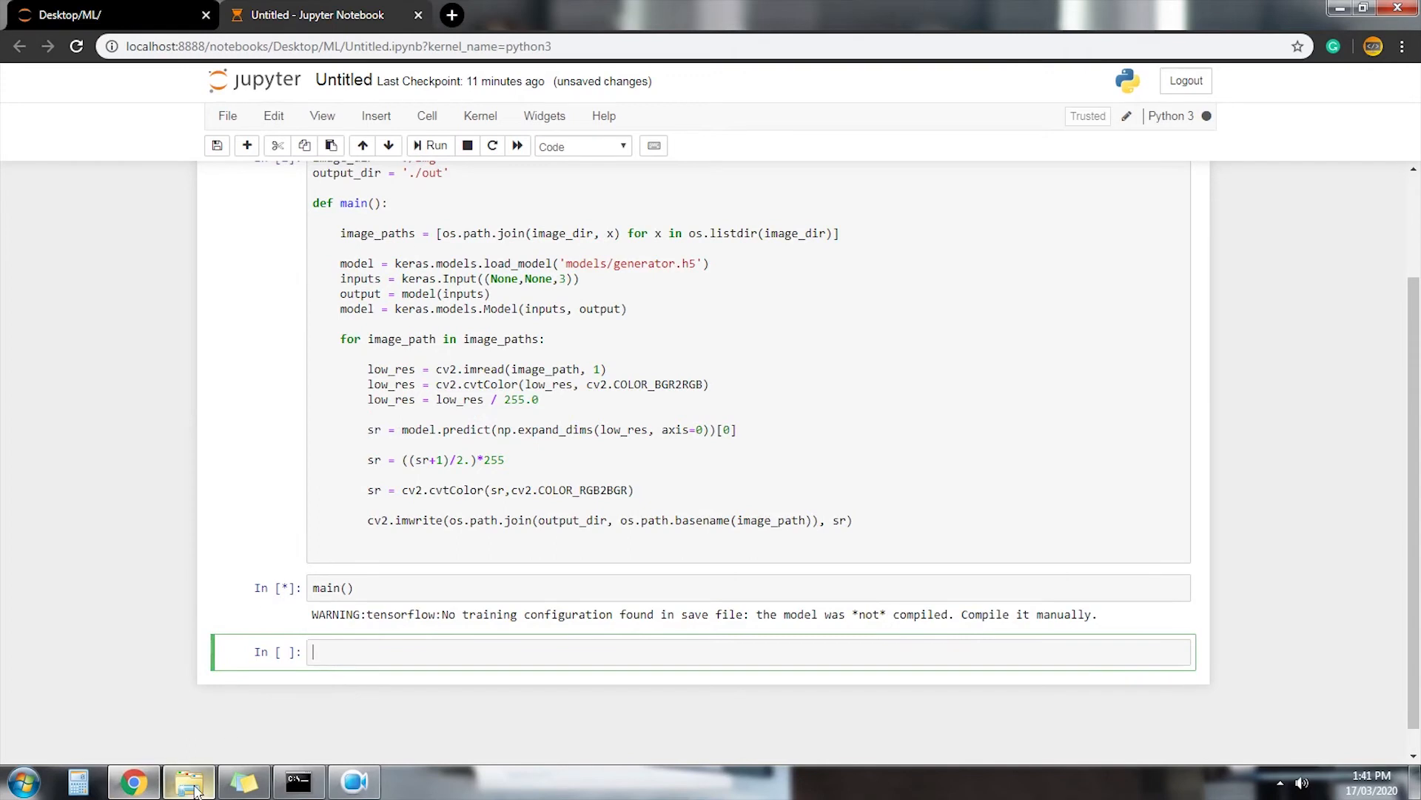
{"action": "left_click", "coordinate": [188, 780]}
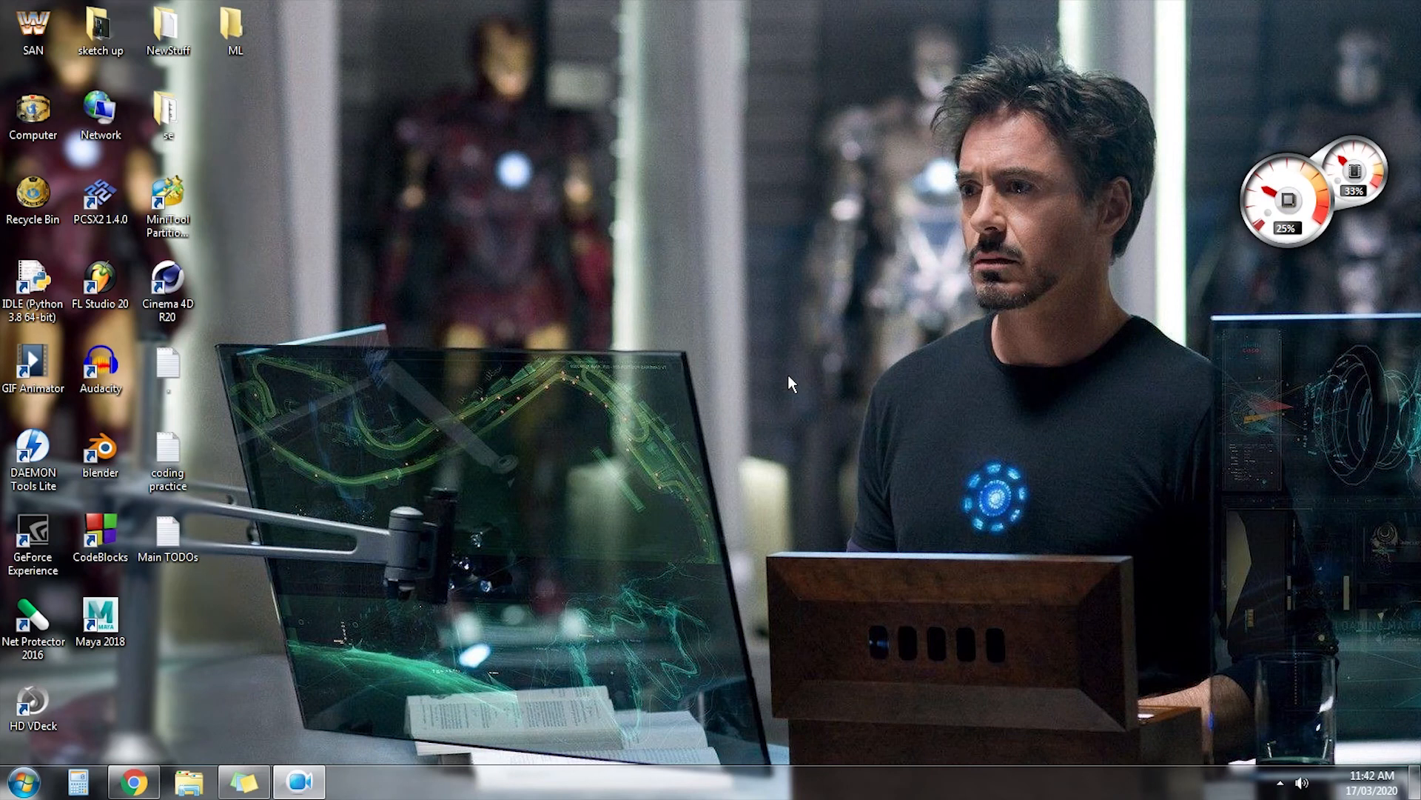
- Start the Jupyter Notebook server from Command Prompt with 'jupyter notebook'
{"action": "left_click", "coordinate": [20, 781]}
{"action": "type", "text": "jupyter"}
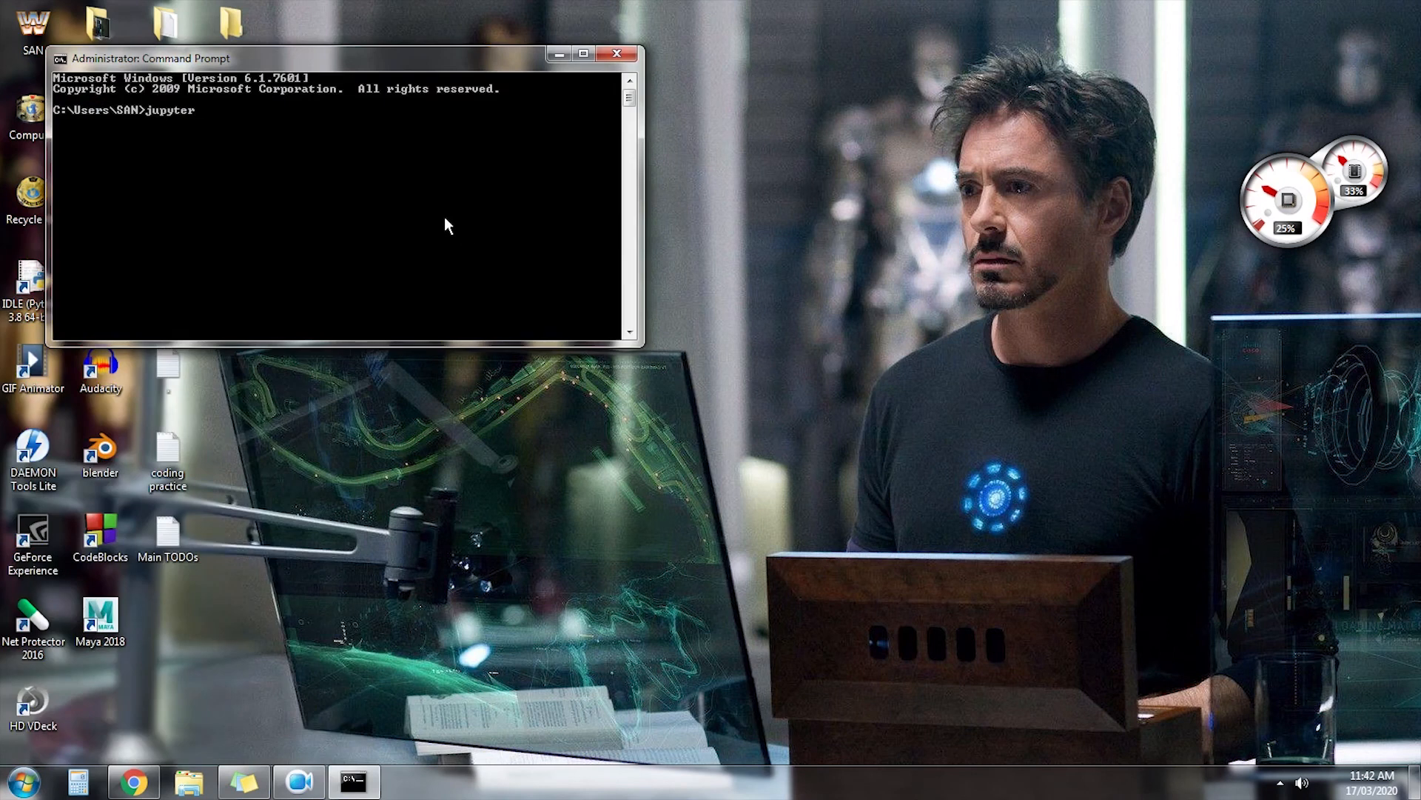
{"action": "type", "text": "notebook"}
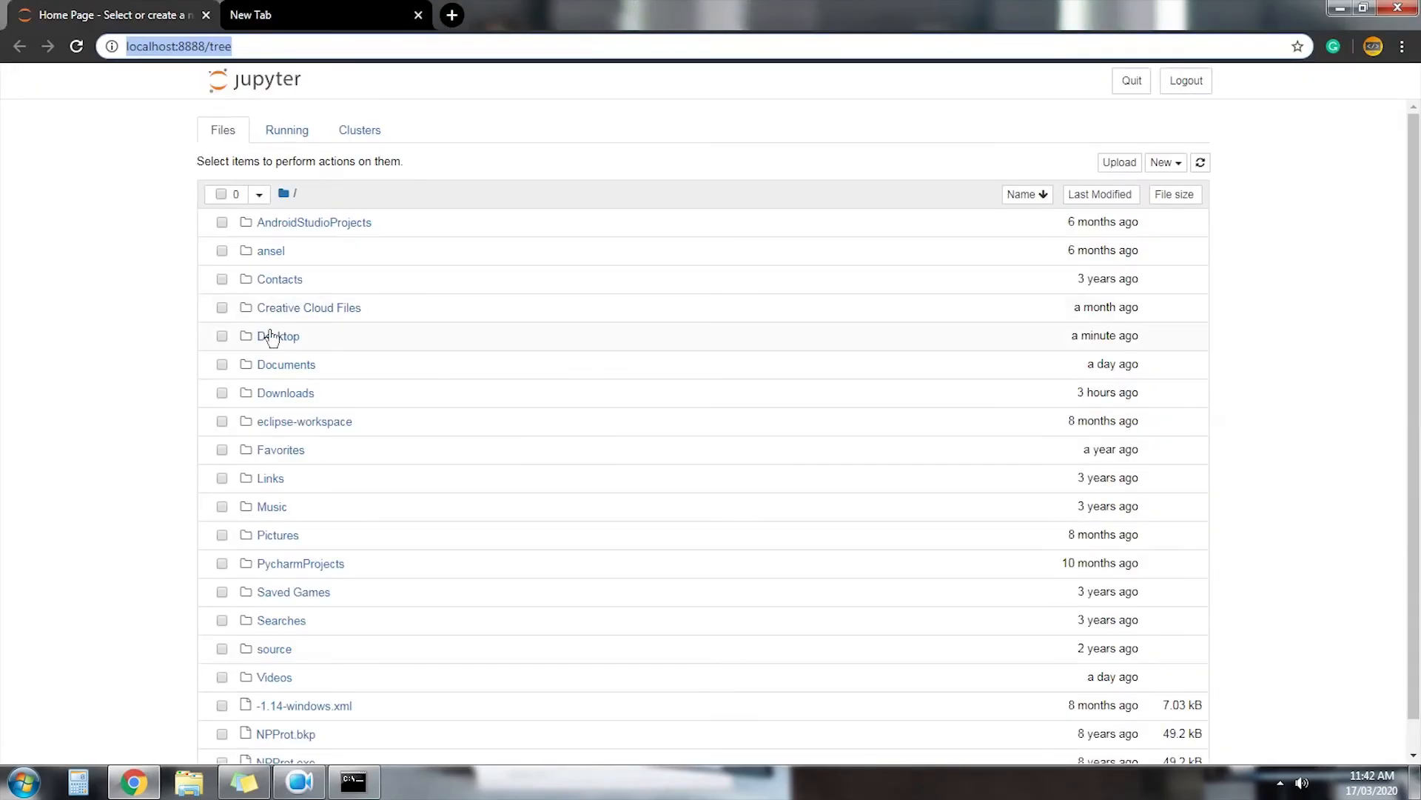
- Create a new Python 3 notebook inside Desktop/ML
{"action": "left_click", "coordinate": [280, 336]}
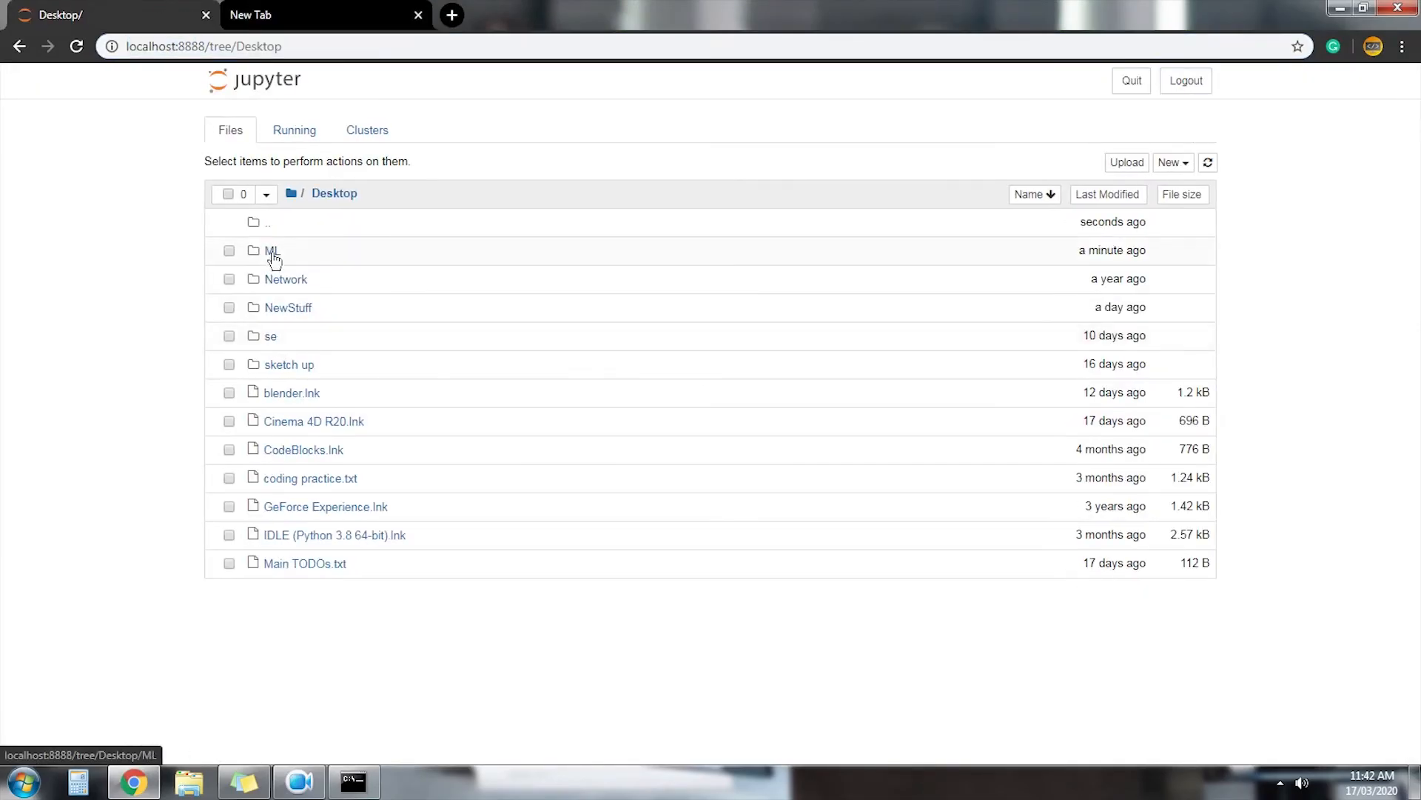
{"action": "left_click", "coordinate": [273, 250]}
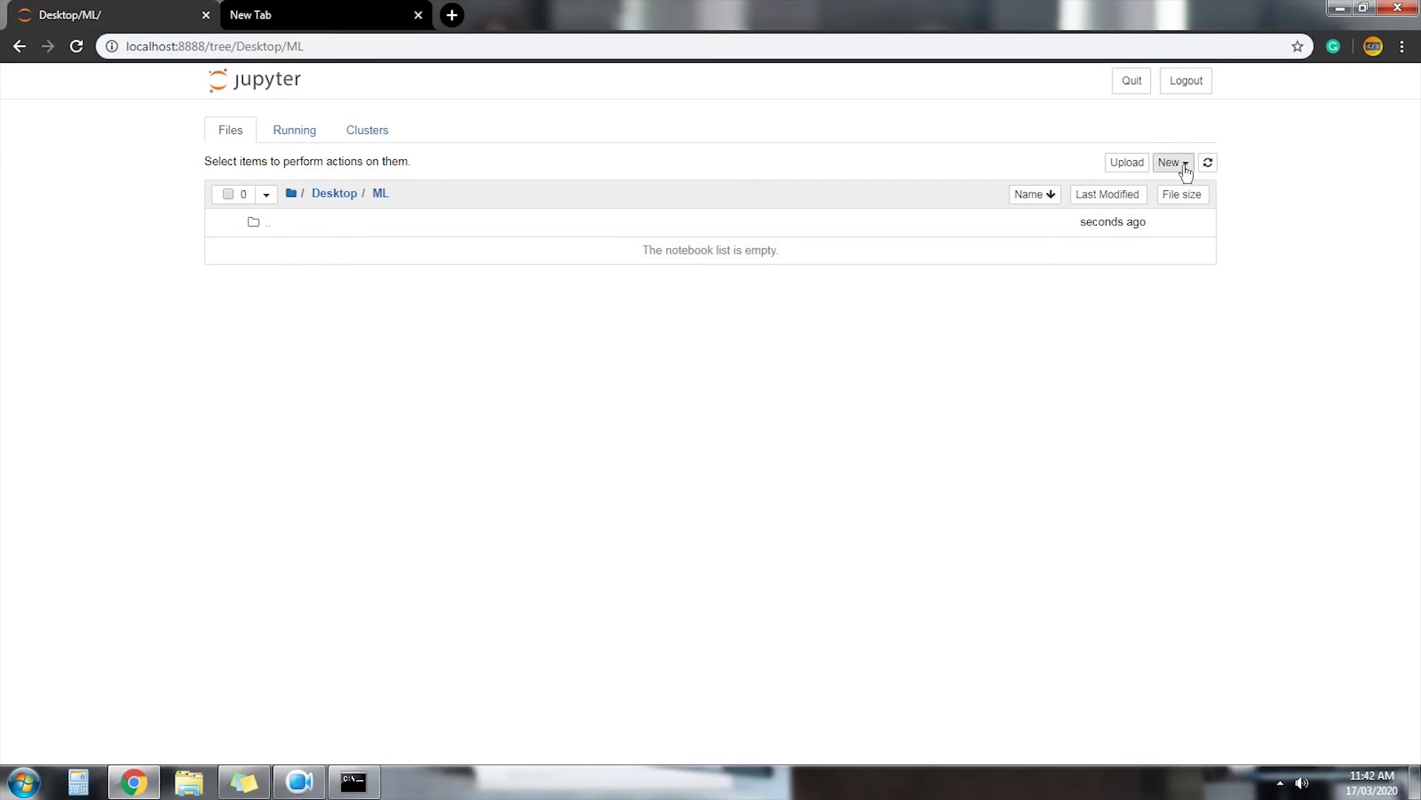
{"action": "left_click", "coordinate": [1170, 163]}
{"action": "type", "text": "#"}
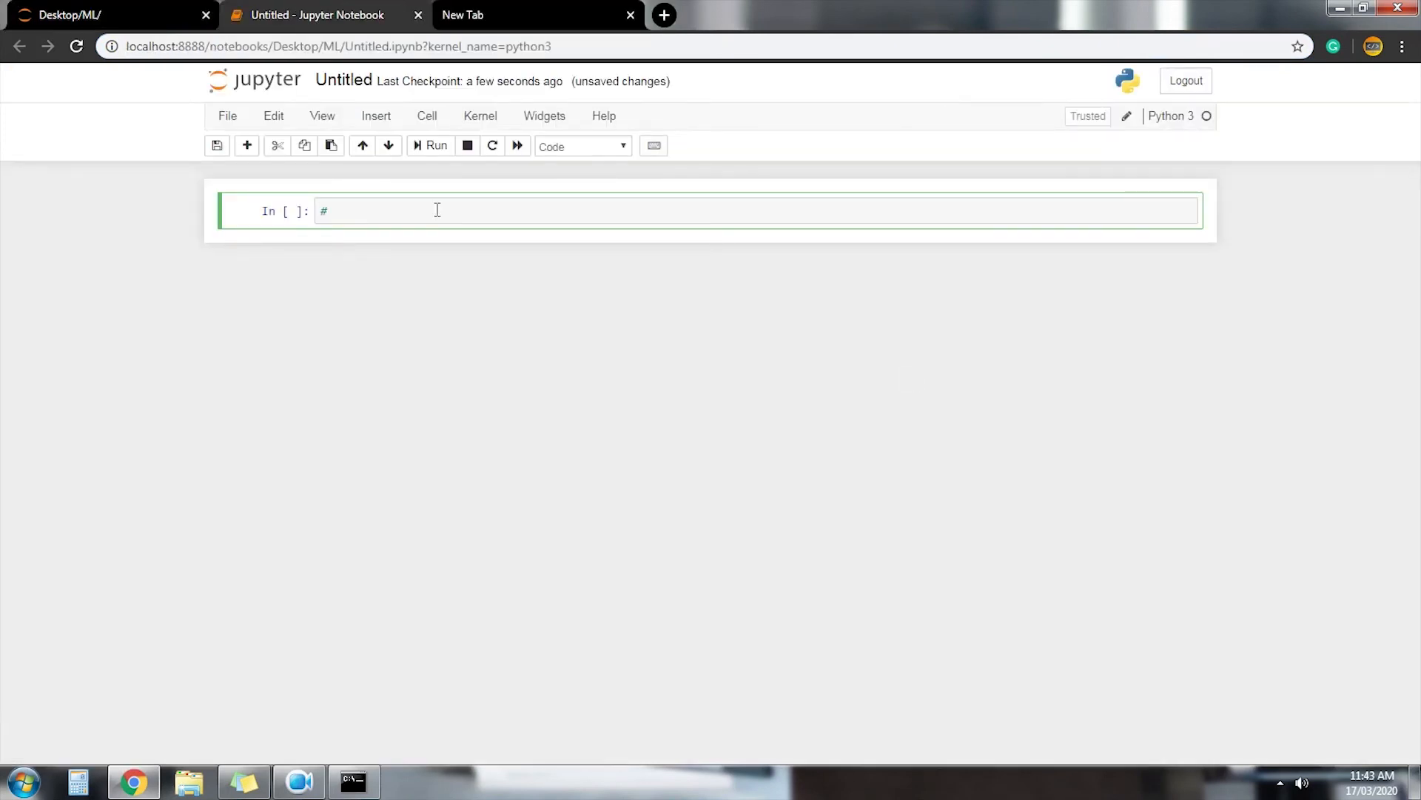
- Write the Data Loader class storing image_paths from image_dir and parsing images to tf.float32
{"action": "type", "text": "Data Loader"}
{"action": "type", "text": "sel"}
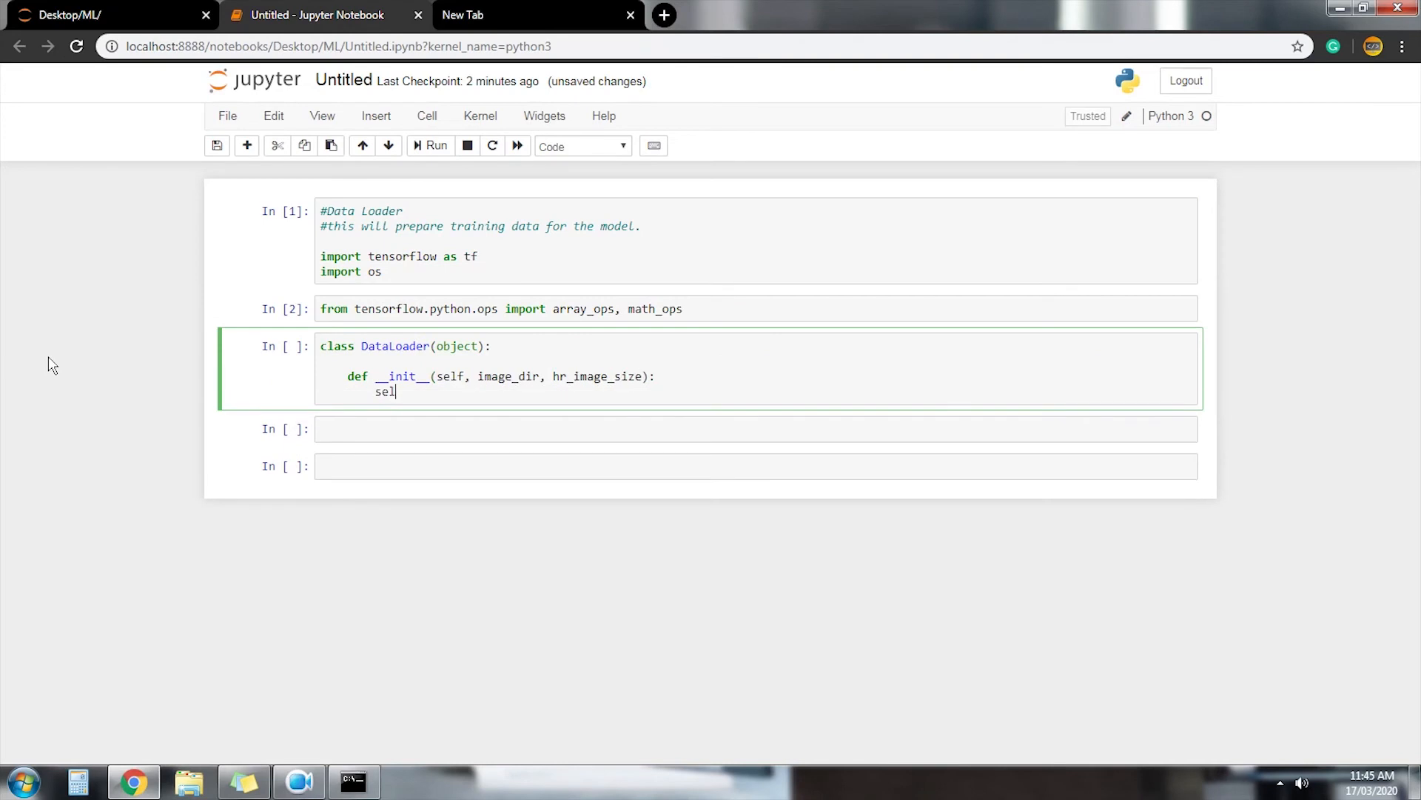
{"action": "type", "text": "f.image_paths = [os.path.join(image_dir, x) for x in os.listdir()]"}
{"action": "type", "text": "image = tf.image.convert_image_dtype"}
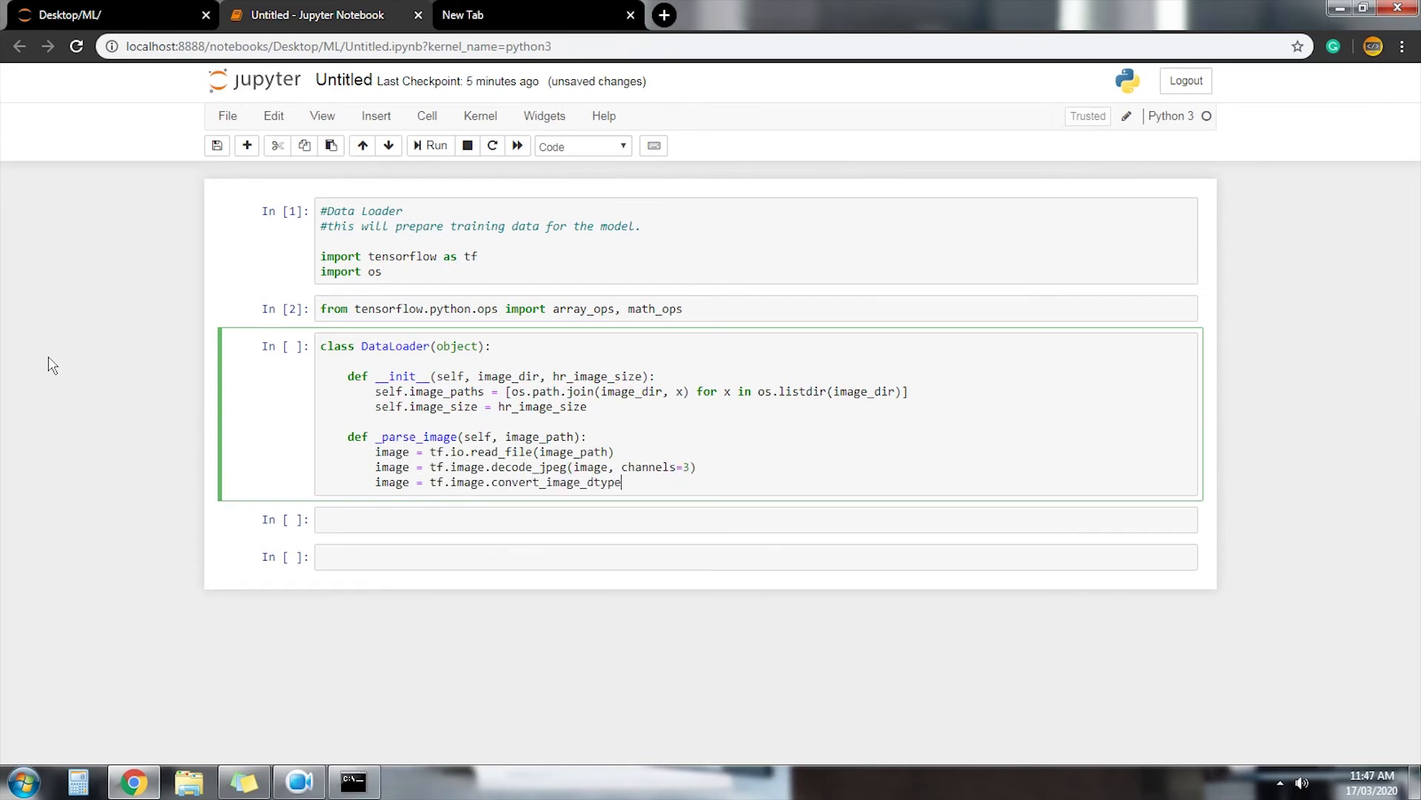
{"action": "type", "text": "(image, tf.float32)"}
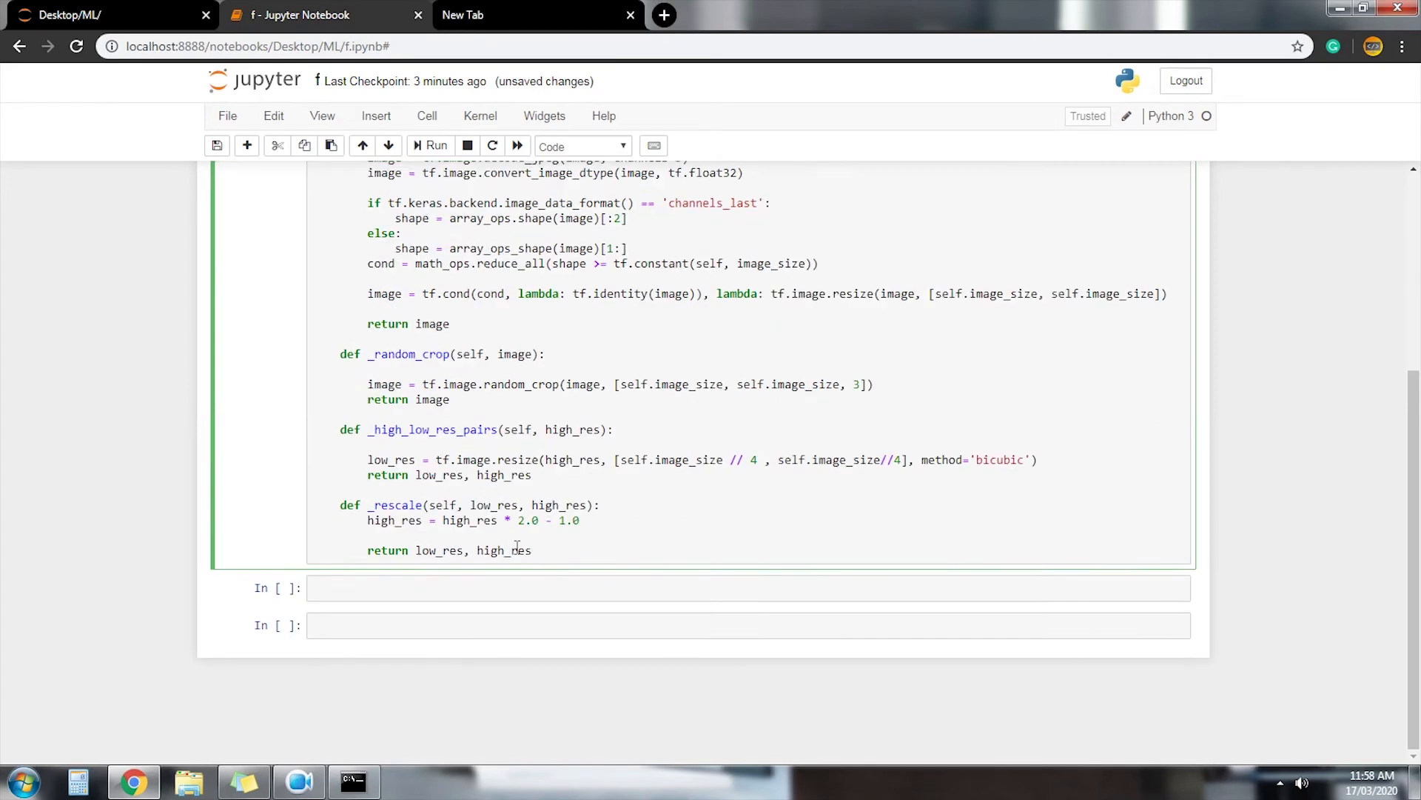
- Define dataset(self, batch_size) mapping image paths with AUTOTUNE, shuffle(30) and batch with drop_remainder
{"action": "type", "text": "def dataset(self, batch_size, threads=4):"}
{"action": "left_click", "coordinate": [749, 588]}
{"action": "type", "text": "dataset = tf.data.Dataset.from_tensor_slices(s"}
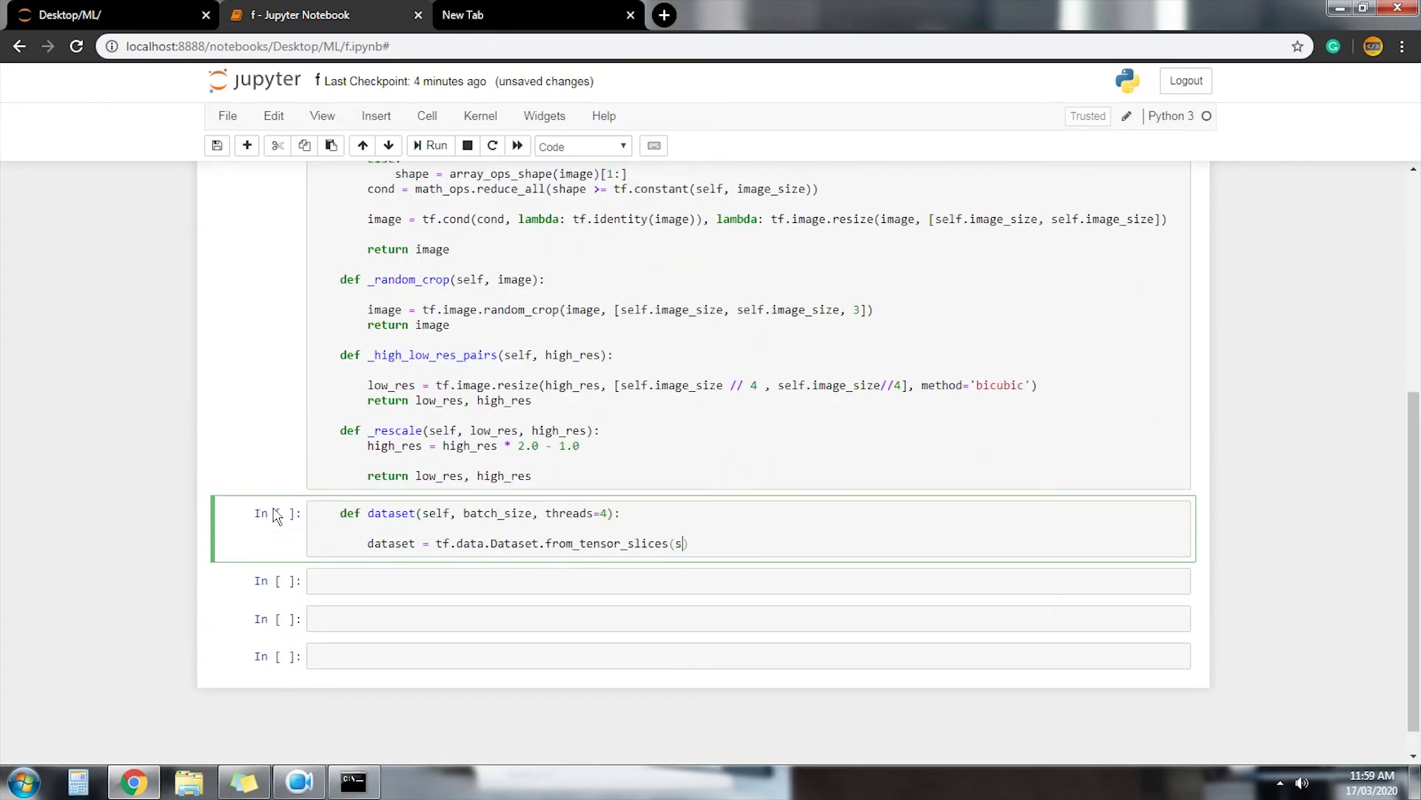
{"action": "type", "text": "elf.image_paths)"}
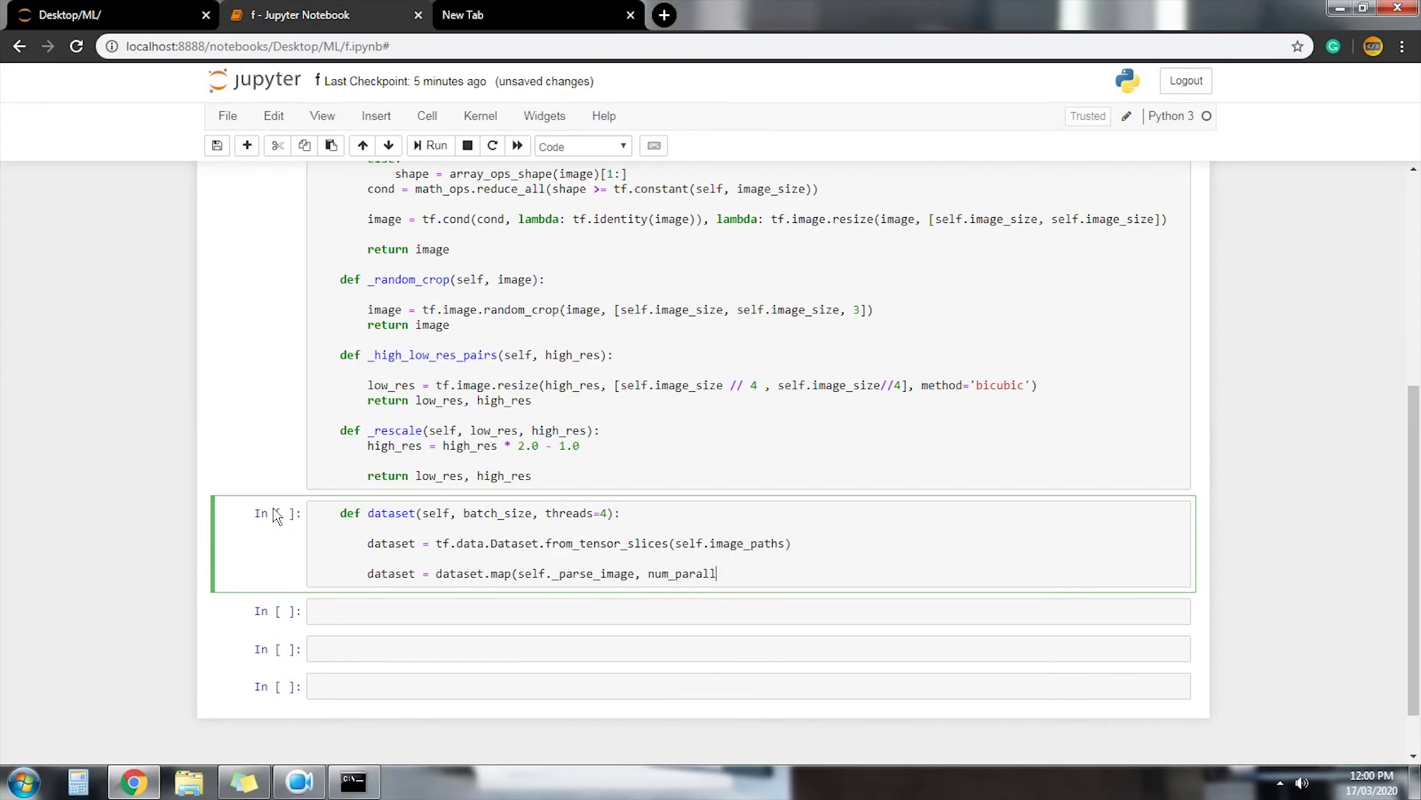
{"action": "type", "text": "el_calls=tf.data.experimental.AUTOTUNE)"}
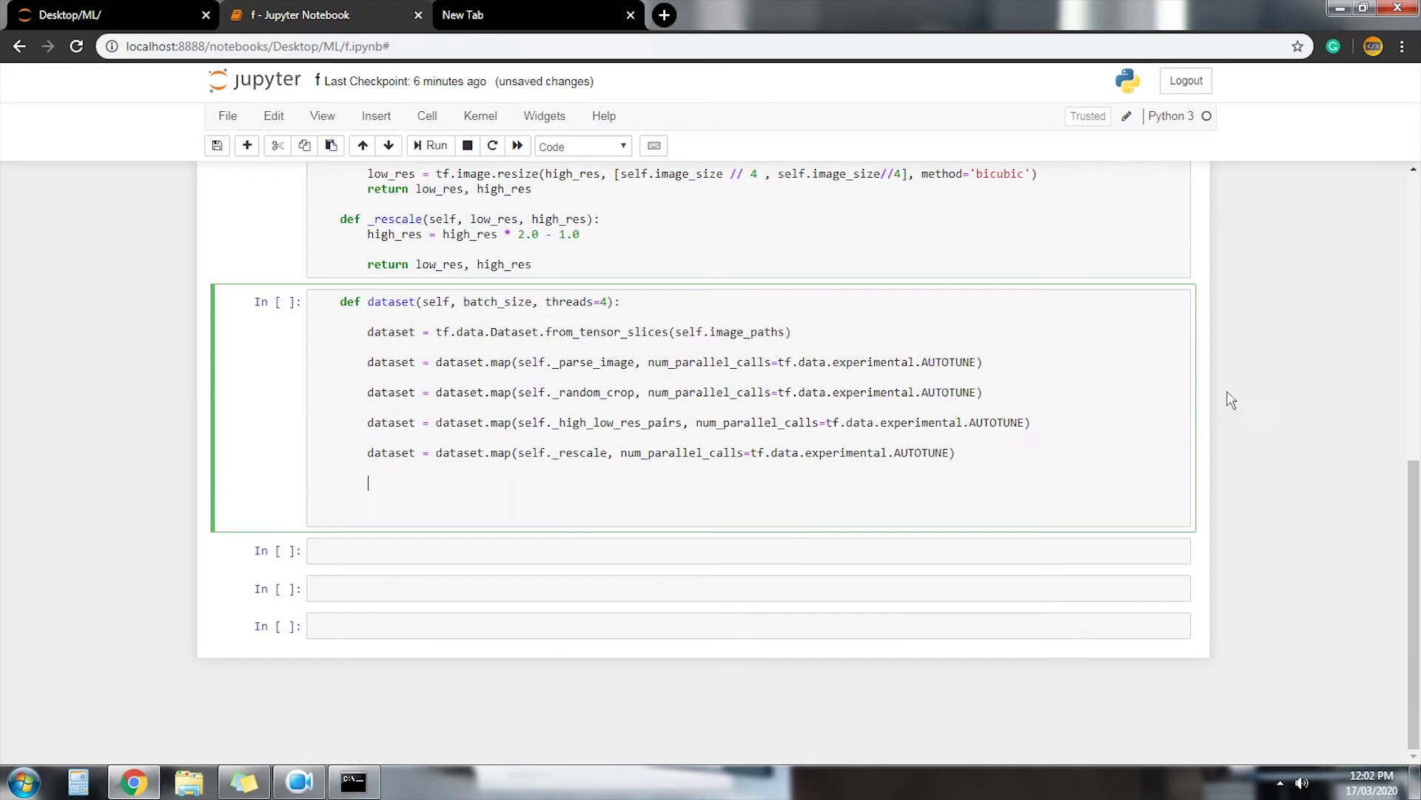
{"action": "type", "text": "dataset = dataset.shuffle(30).batch(batch_size, drop_remainder=True).prefetch(tf.data.experimental.AUTOTUNE)"}
{"action": "type", "text": "return dataset"}
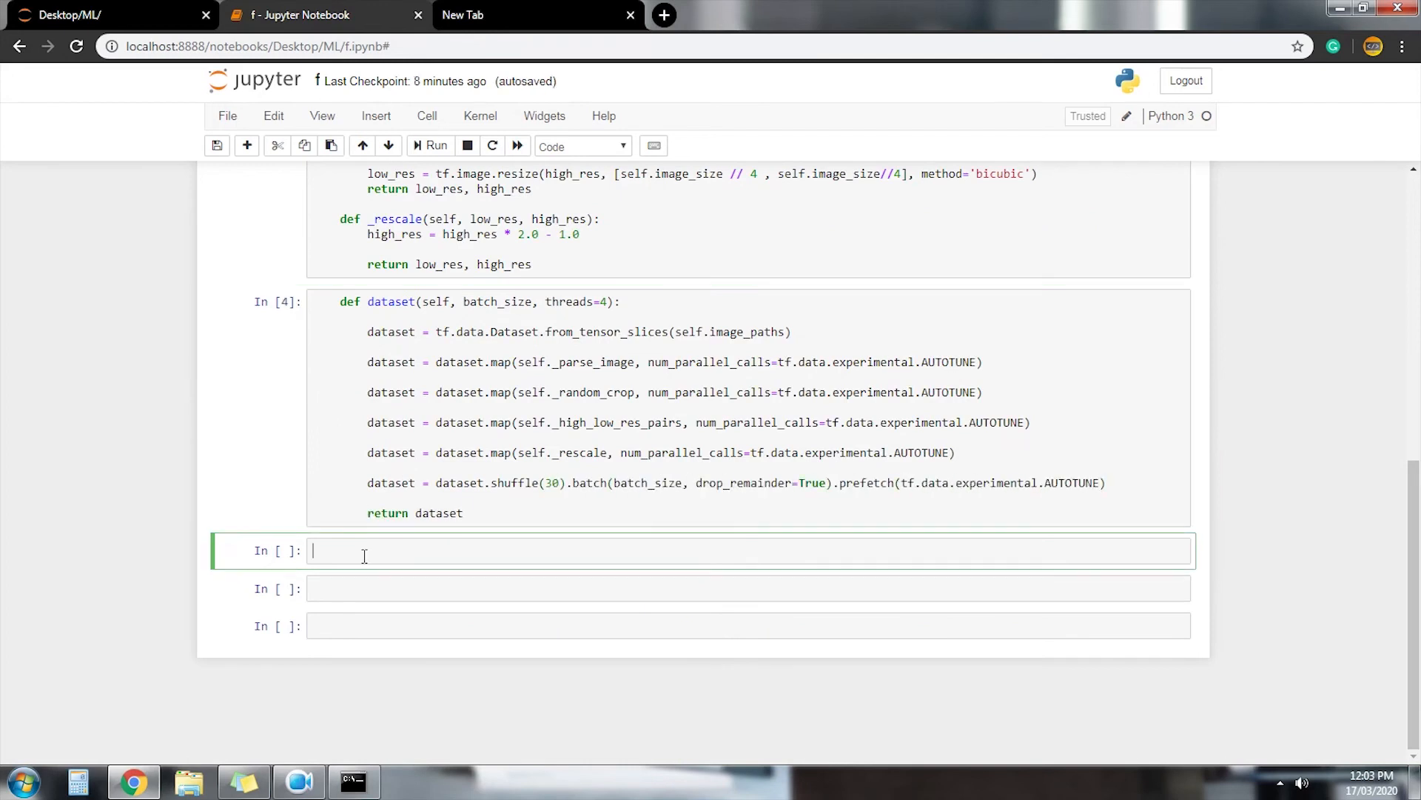
- Add the comment '#NOW THIS IS TIME TO CREATE THE MODEL Ar...' in the next cell
{"action": "type", "text": "#N"}
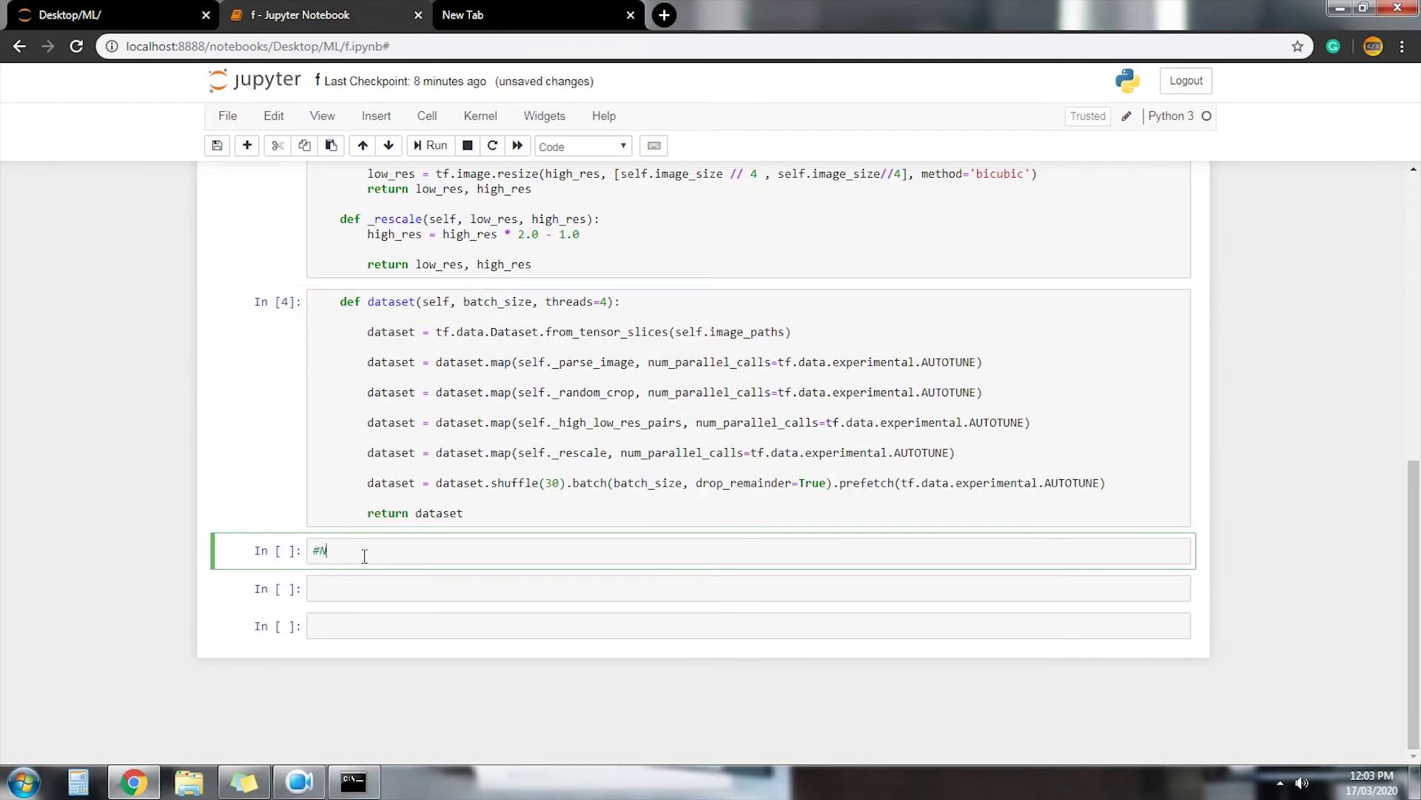
{"action": "type", "text": "OW THIS IS TIME TO CREATE THE"}
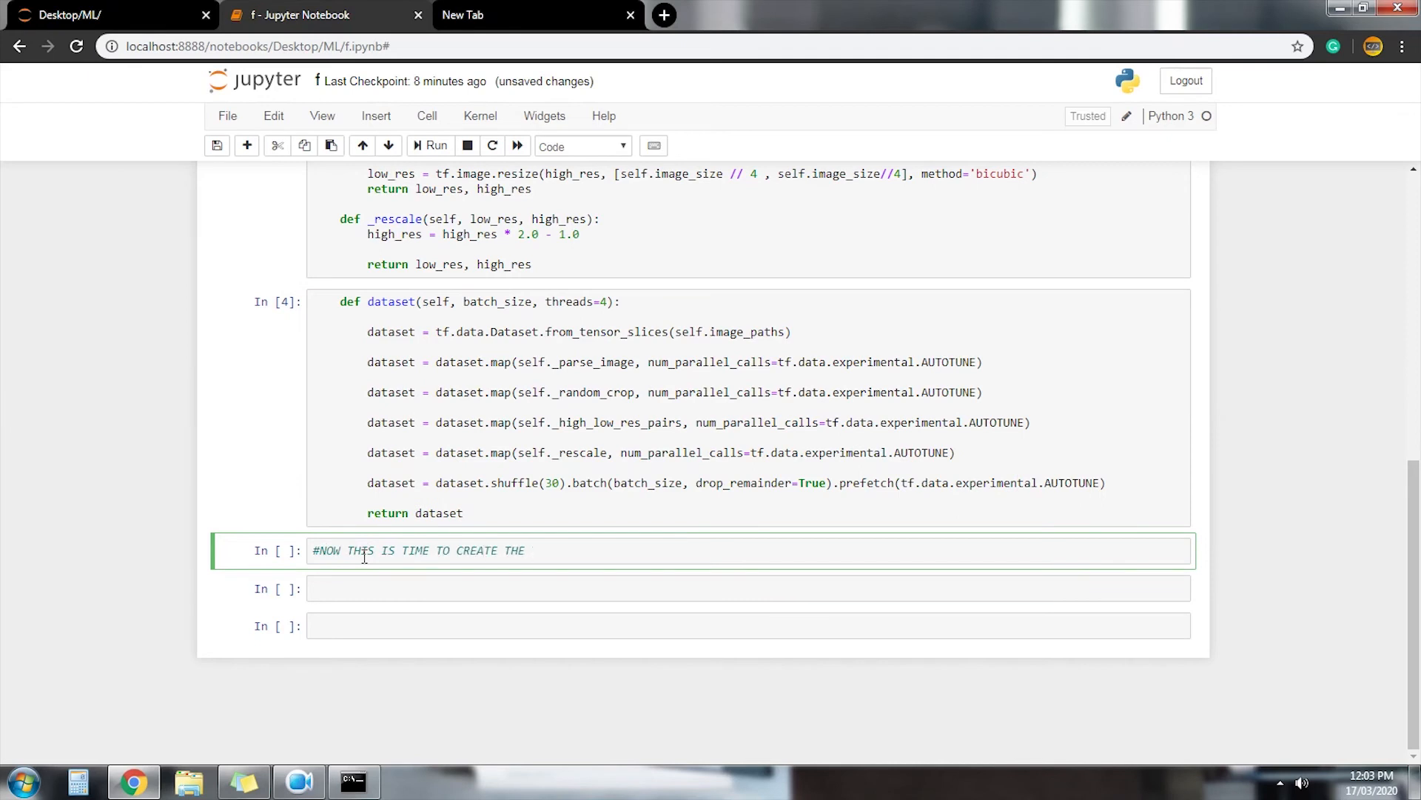
{"action": "type", "text": "MODEL Architecture."}
{"action": "left_click", "coordinate": [749, 626]}
{"action": "type", "text": "self.gen_optimizer"}
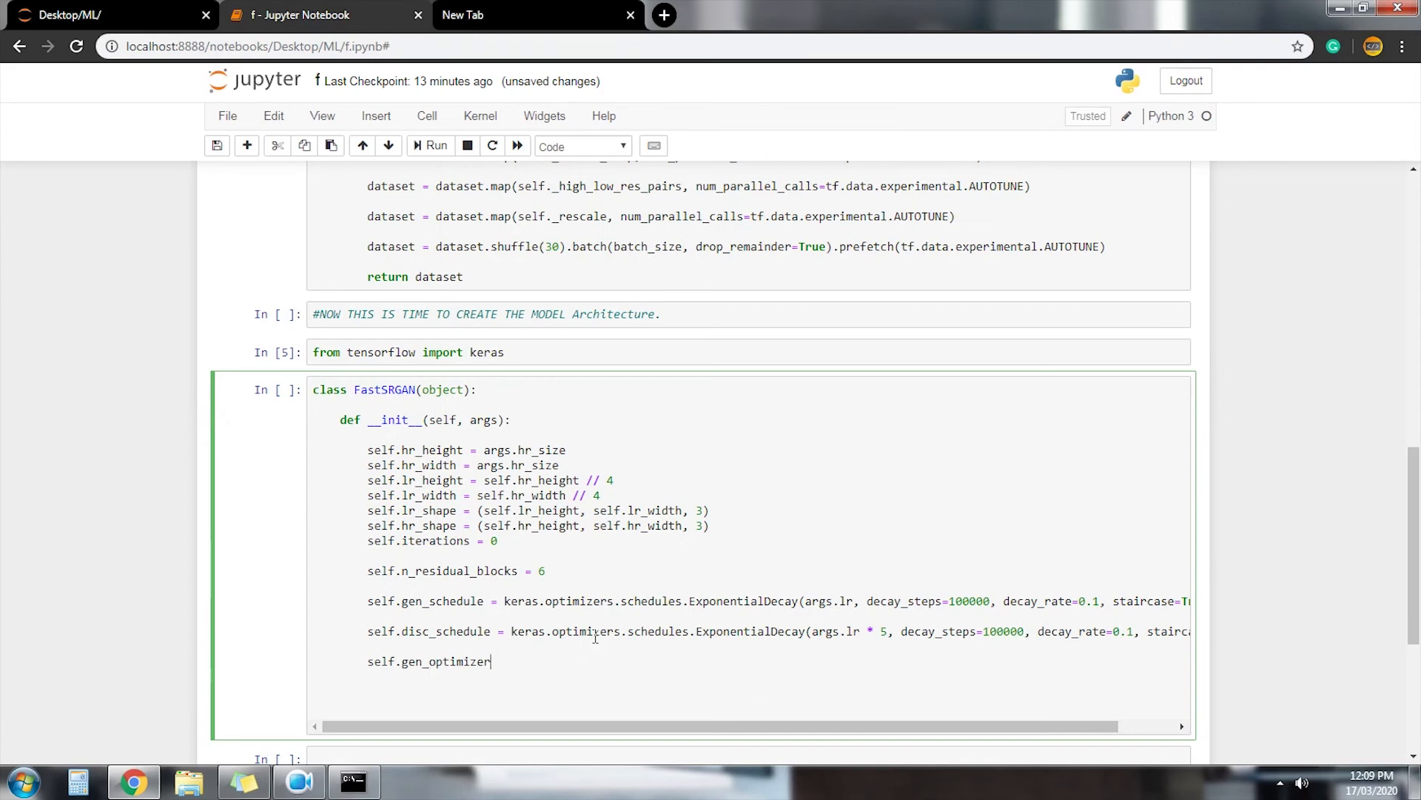
- Write the Adam optimizer, VGG19 content-loss model and channel rounding helper for FastSRGAN
{"action": "type", "text": "= keras.optimizers.Adam(learning_rate=self.gen_schedule)"}
{"action": "type", "text": "vgg = keras.app"}
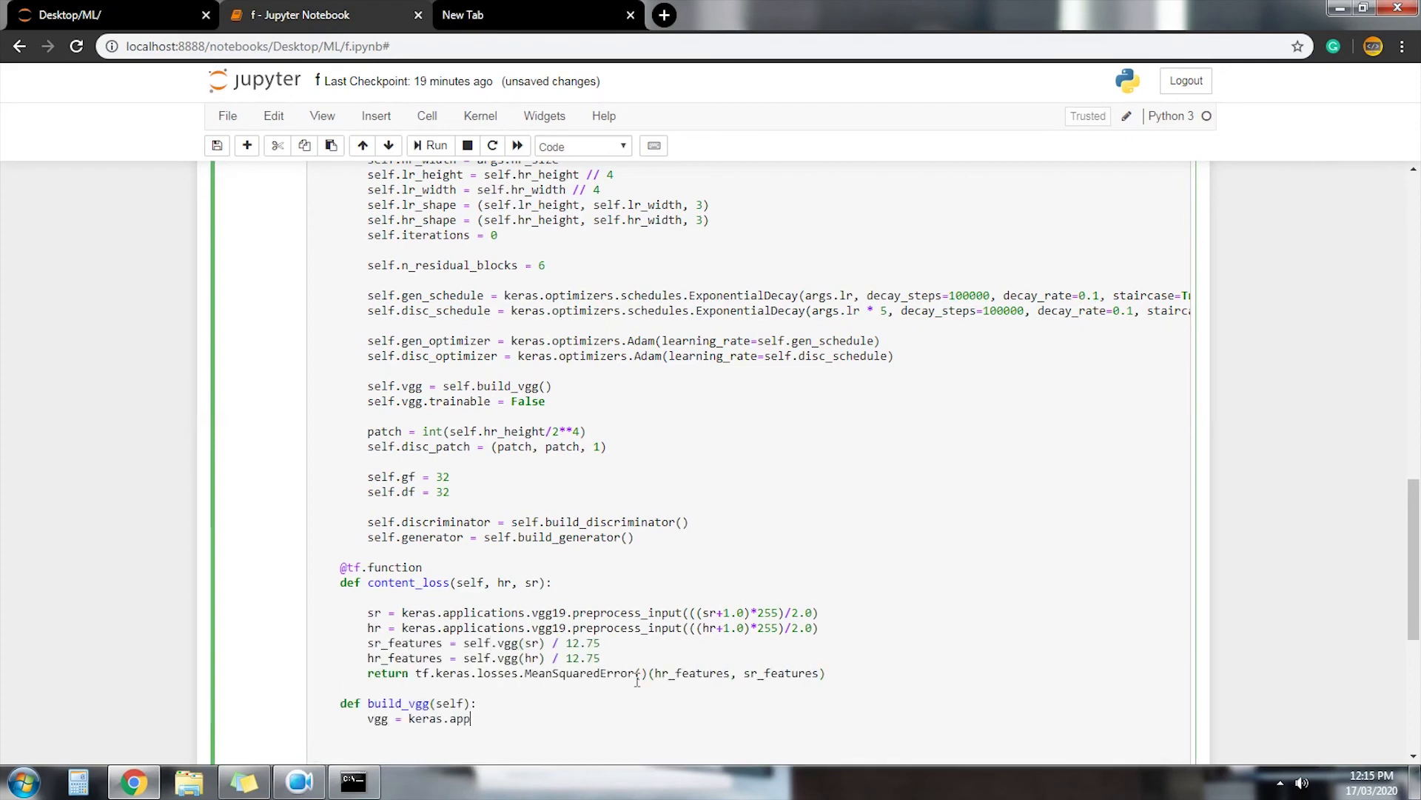
{"action": "type", "text": "lications.VGG19(weights='imagenet', input_shape=self.hr_shape, include_top=False)"}
{"action": "type", "text": "vgg.trainable = False"}
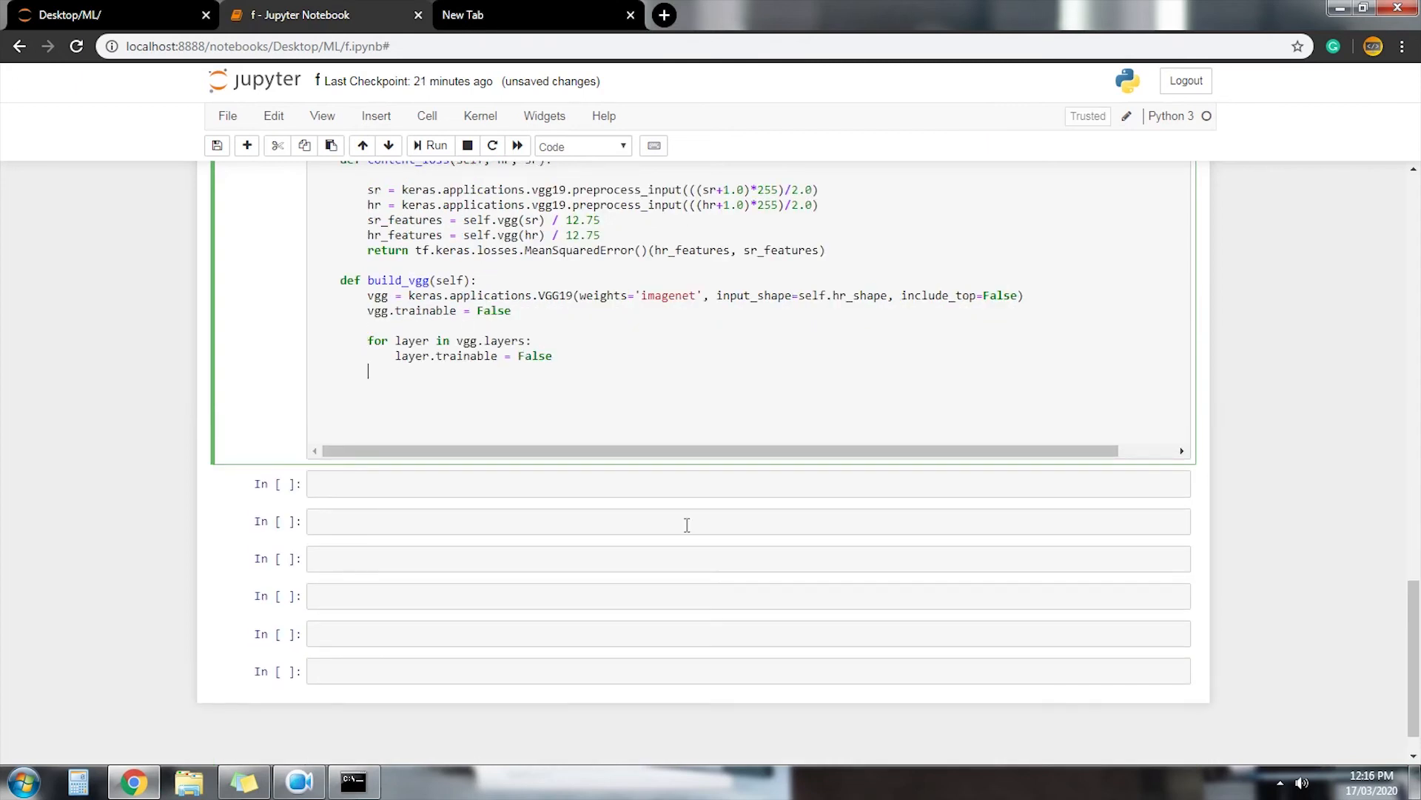
{"action": "type", "text": "model = keras.models.Model(inputs=vgg.input, outputs=vgg.get_layer(\"block\"))"}
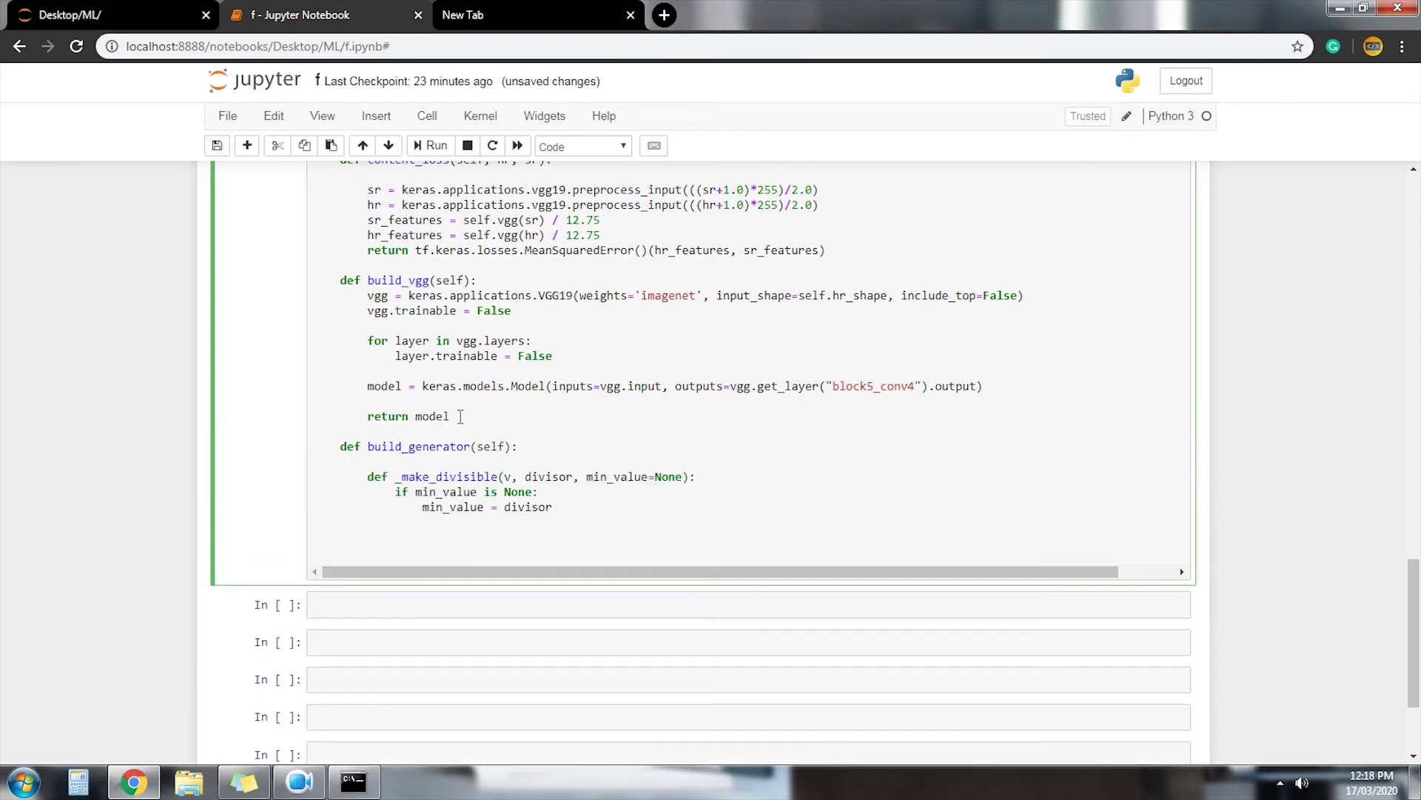
{"action": "type", "text": "new_v = max(min_value, int(v+divisor/2) // divisor * divisor)"}
{"action": "type", "text": "x = keras.layers.Batch"}
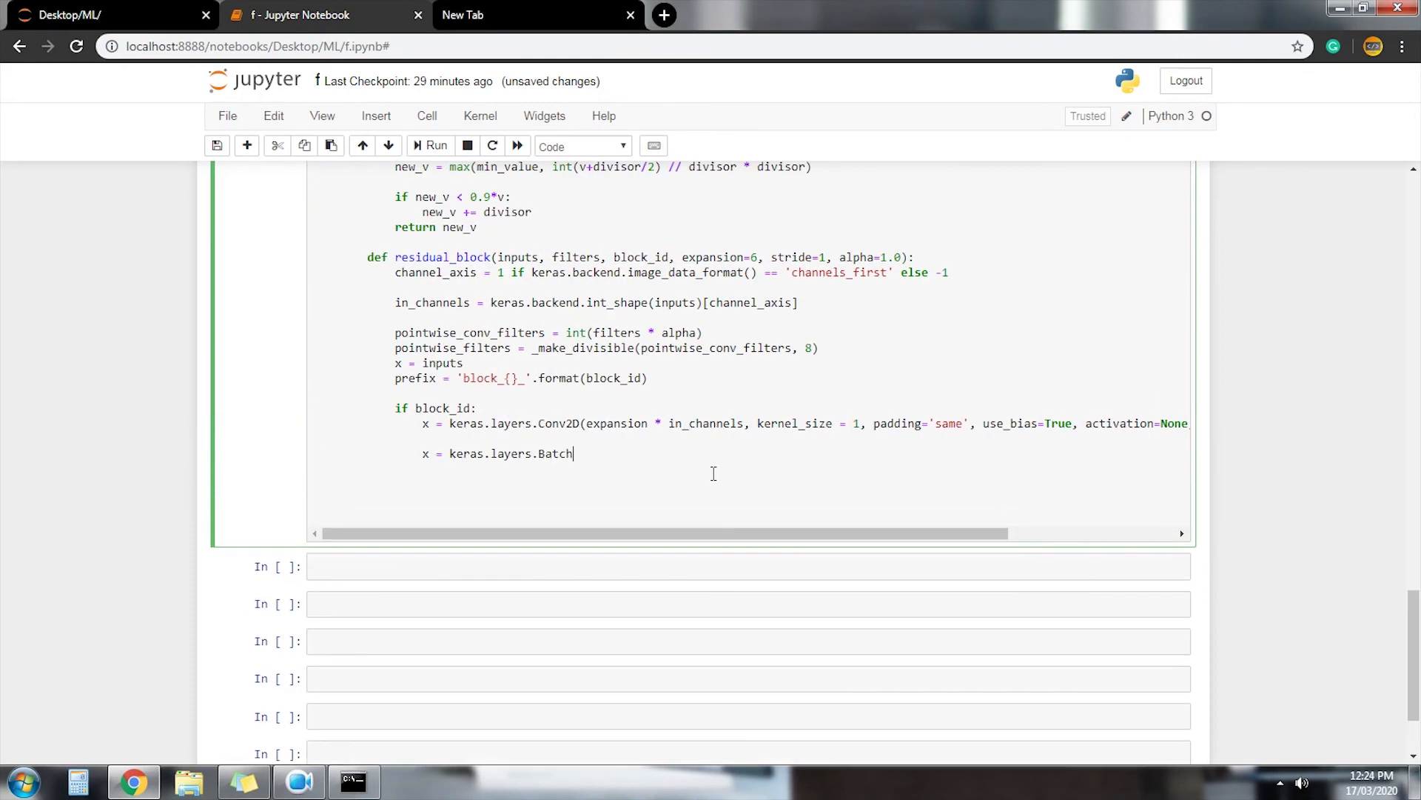
- Write the generator blocks with tanh output and the discriminator ending in a 1-filter Conv2D validity layer
{"action": "type", "text": "Normalization(axis=channel_axis, epsilon=1e-3, padding='same', use_bias)"}
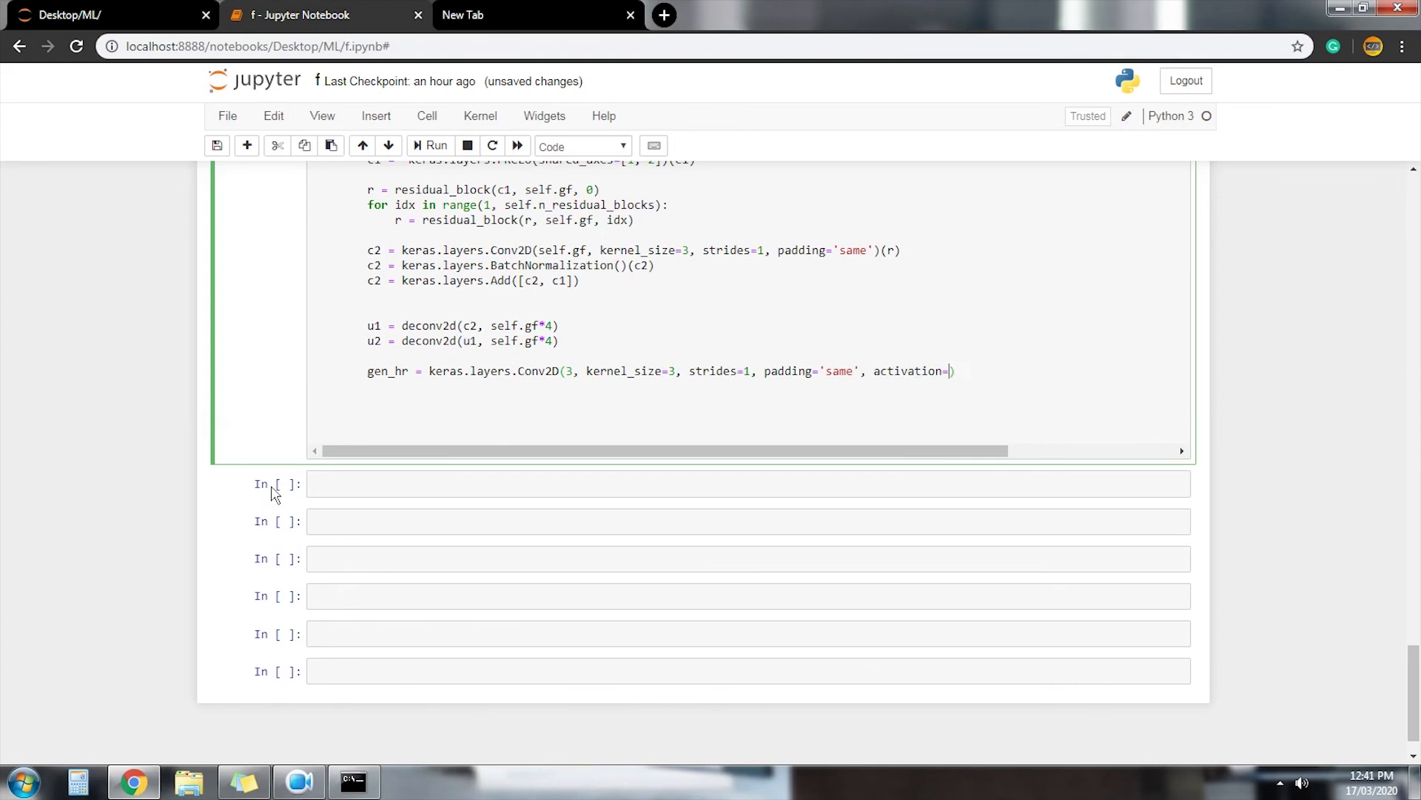
{"action": "type", "text": "'tanh')(u2)"}
{"action": "type", "text": "d0 = keras.layers.input(shape"}
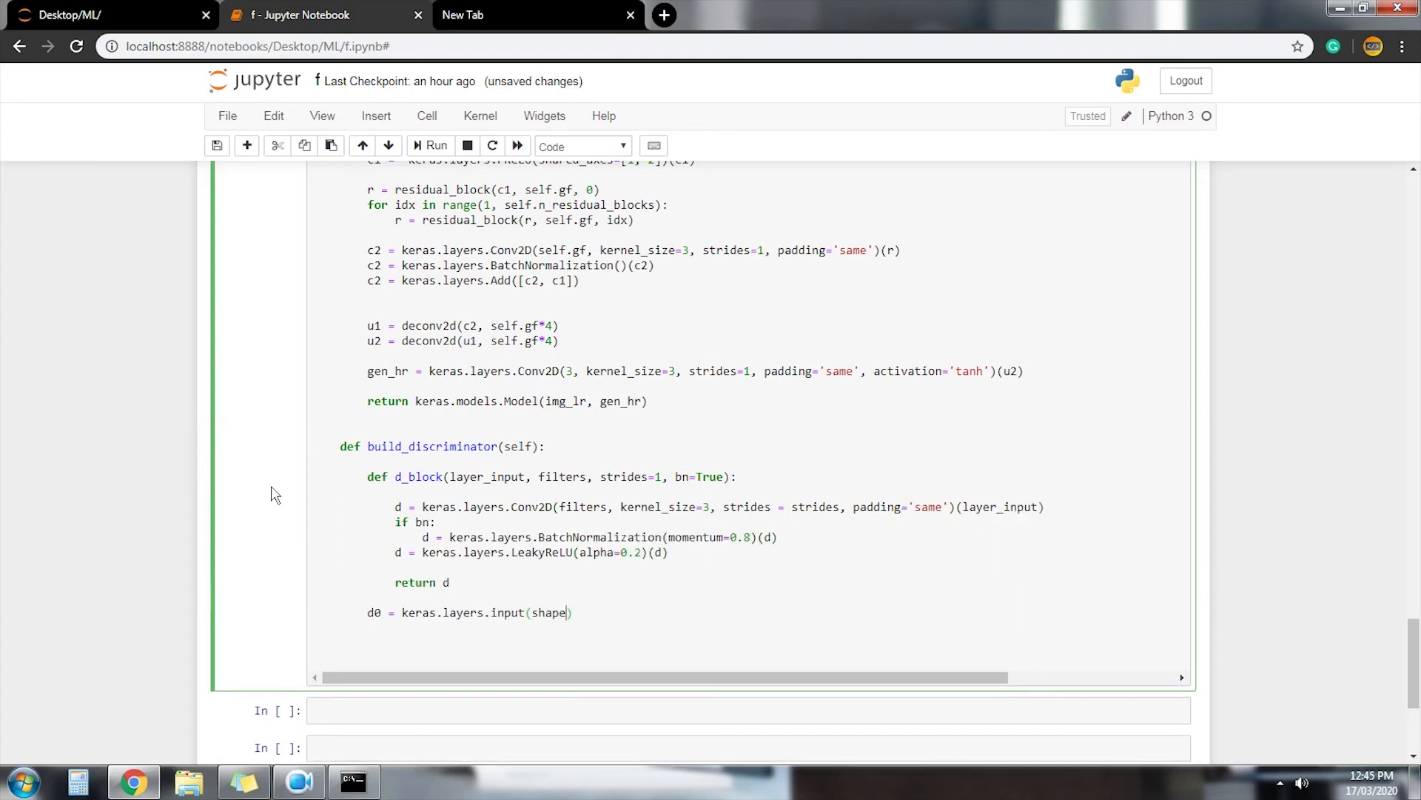
{"action": "type", "text": "=self.hr_shape)"}
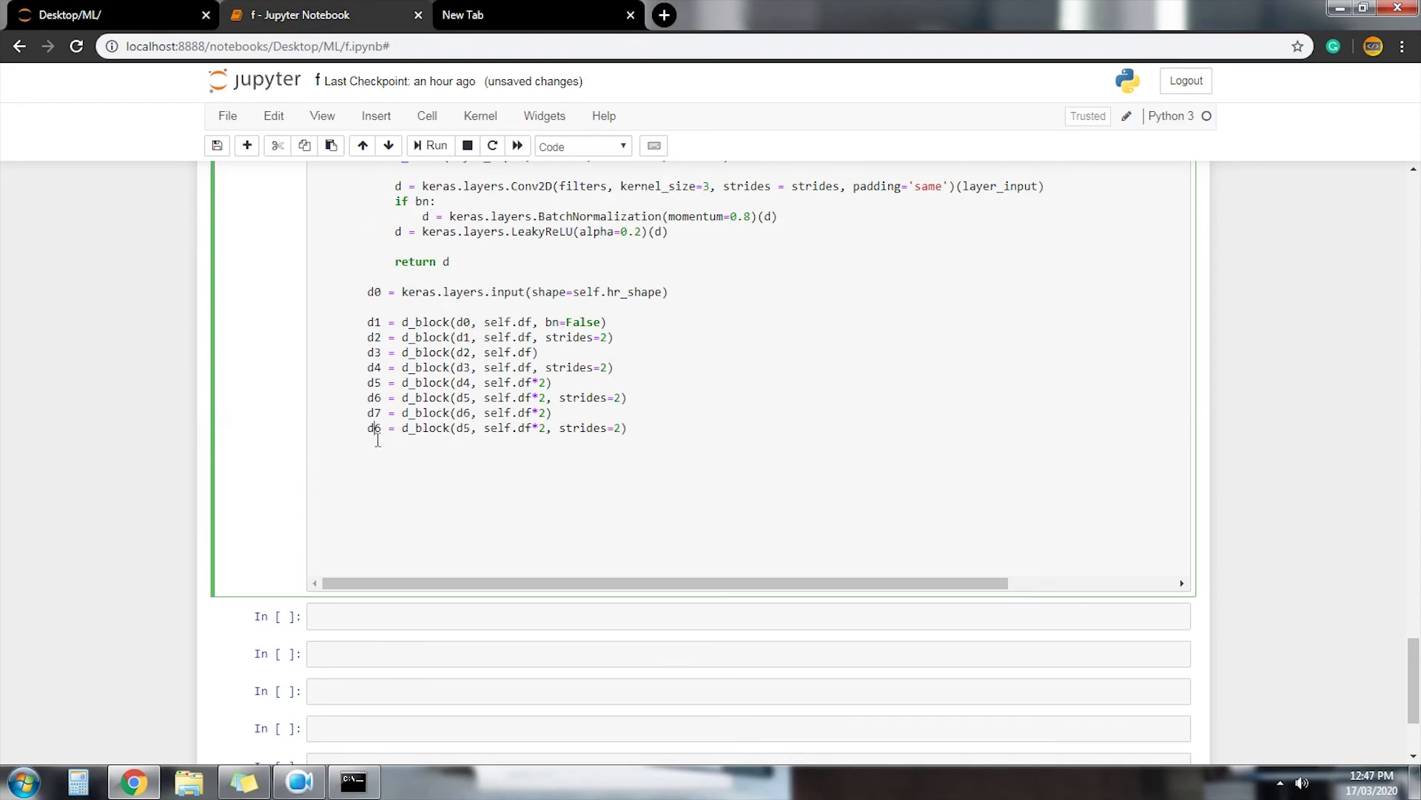
{"action": "type", "text": "validity = keras.layers.Conv2D(1, kernel_size=1, strides=1, activation='sigmoid', padding='same')(d8)"}
{"action": "left_click", "coordinate": [749, 653]}
{"action": "type", "text": "f"}
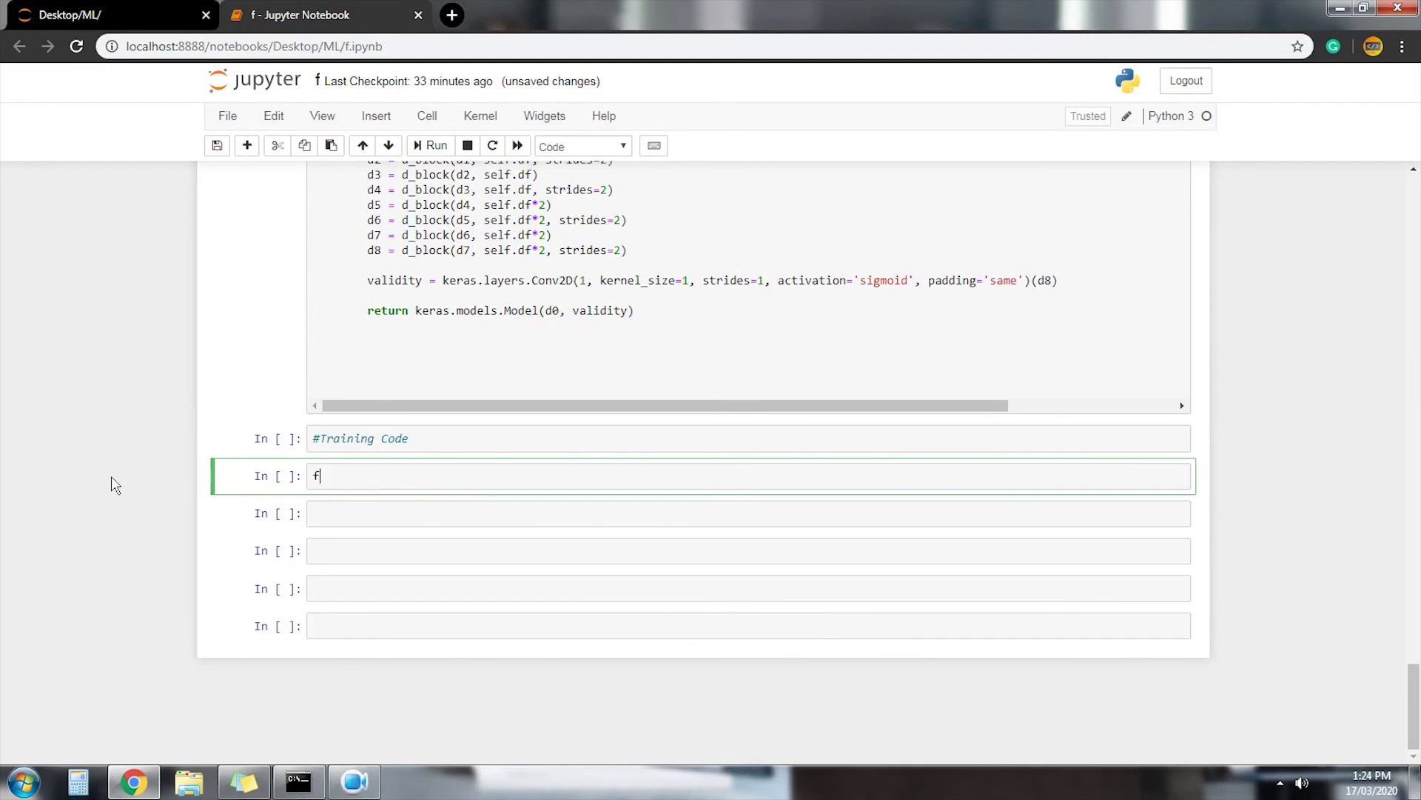
- Add 'from argparse import ArgumentParser' at the top of the training cell
{"action": "type", "text": "rom argpar"}
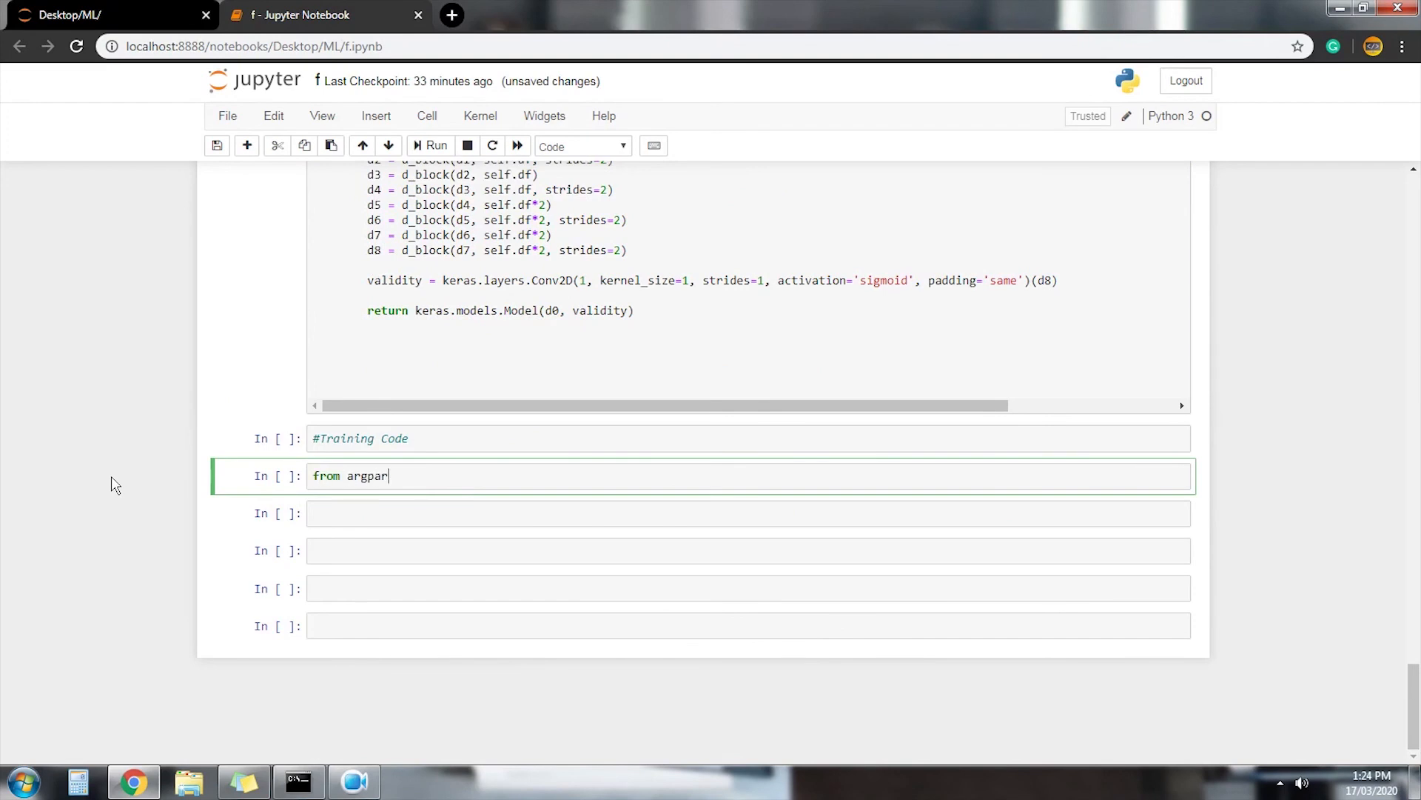
{"action": "type", "text": "se import"}
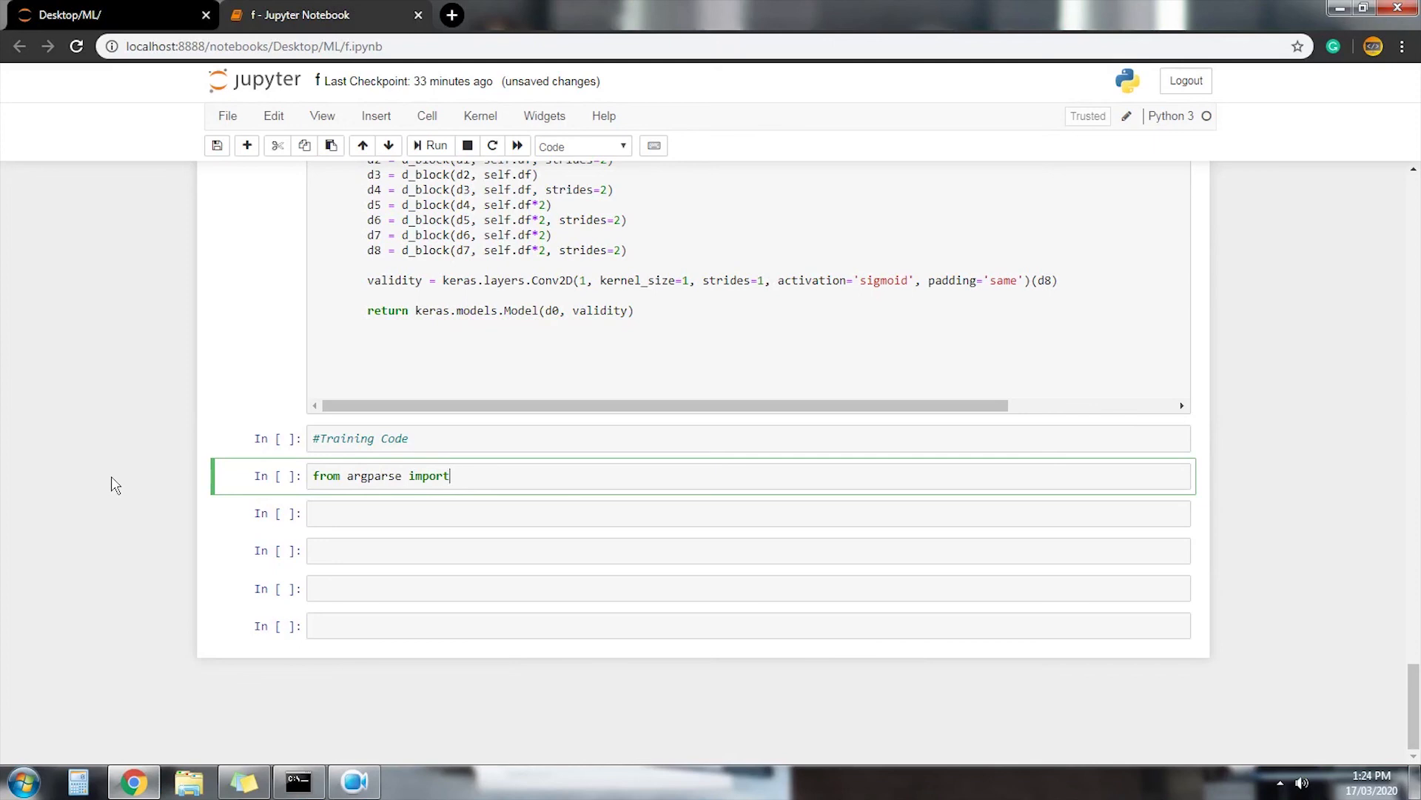
{"action": "type", "text": "Arguyu"}
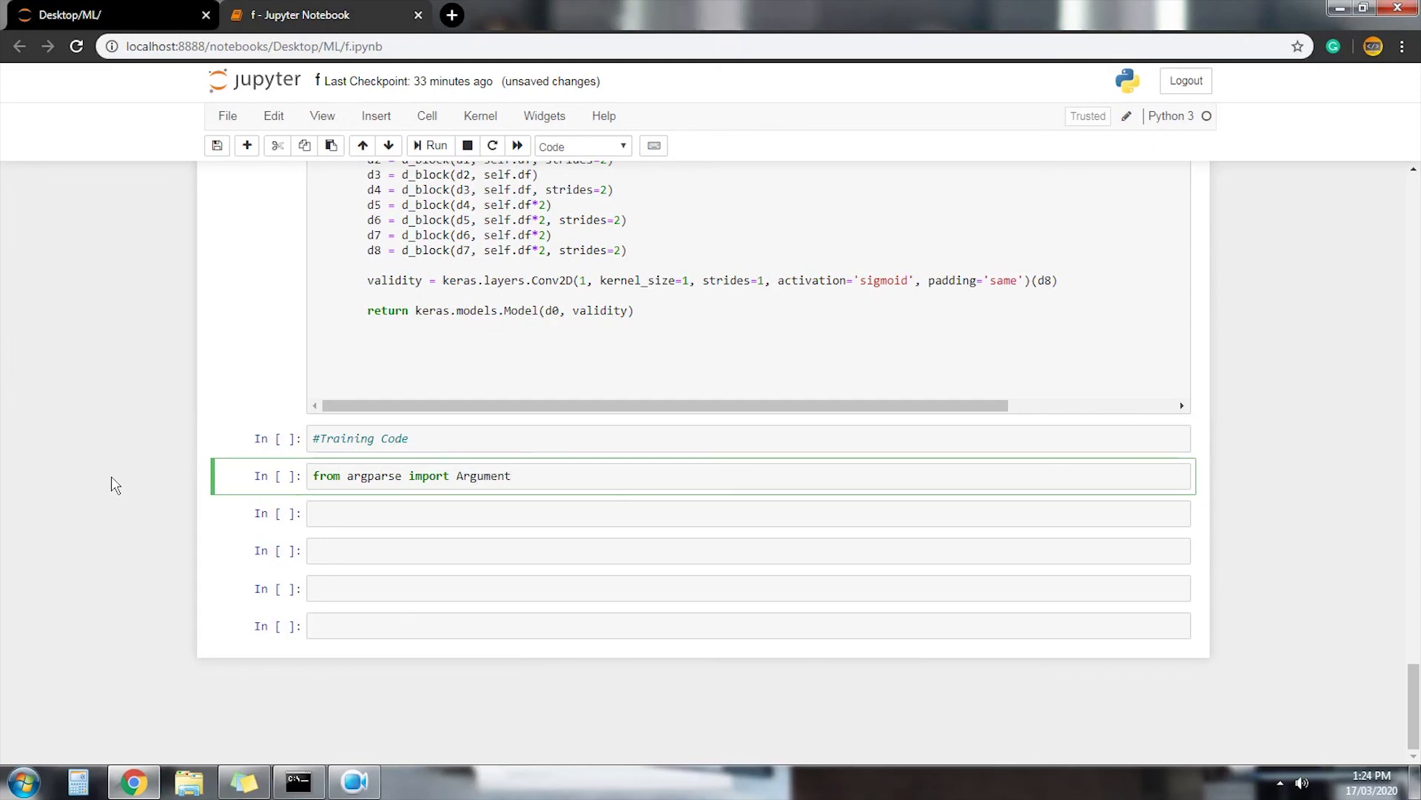
{"action": "type", "text": "Parser"}
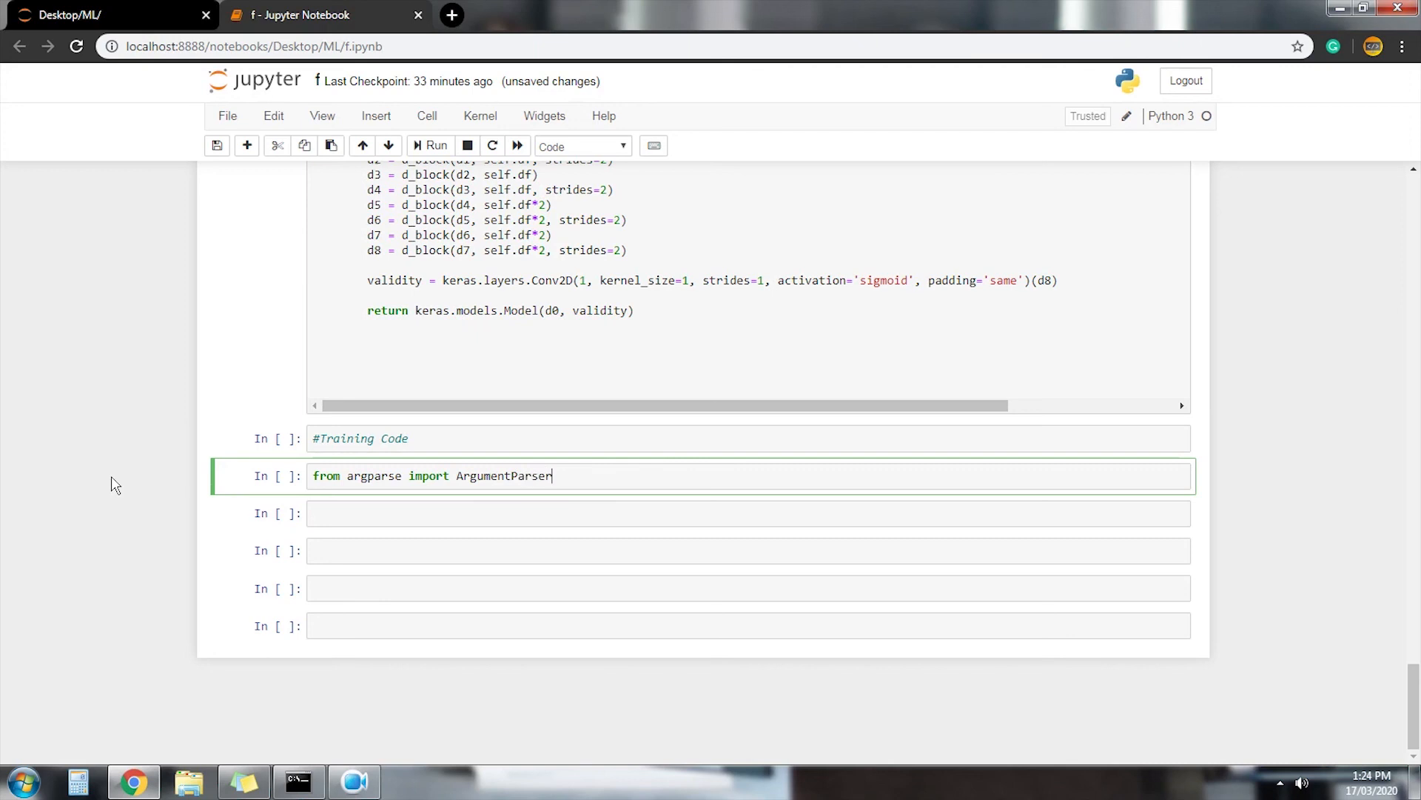
{"action": "scroll", "scroll_direction": "down", "scroll_amount": 3}
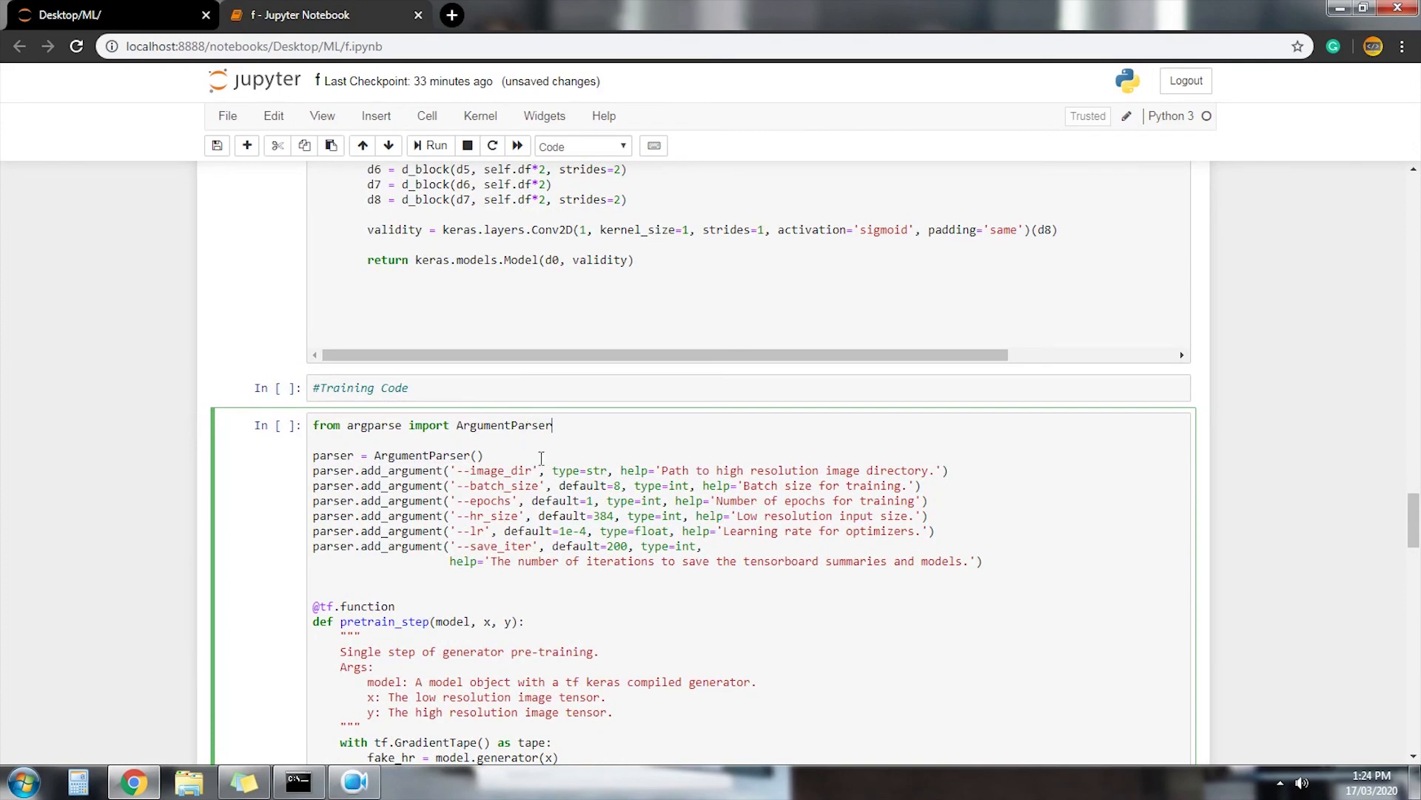
{"action": "mouse_move", "coordinate": [562, 432]}
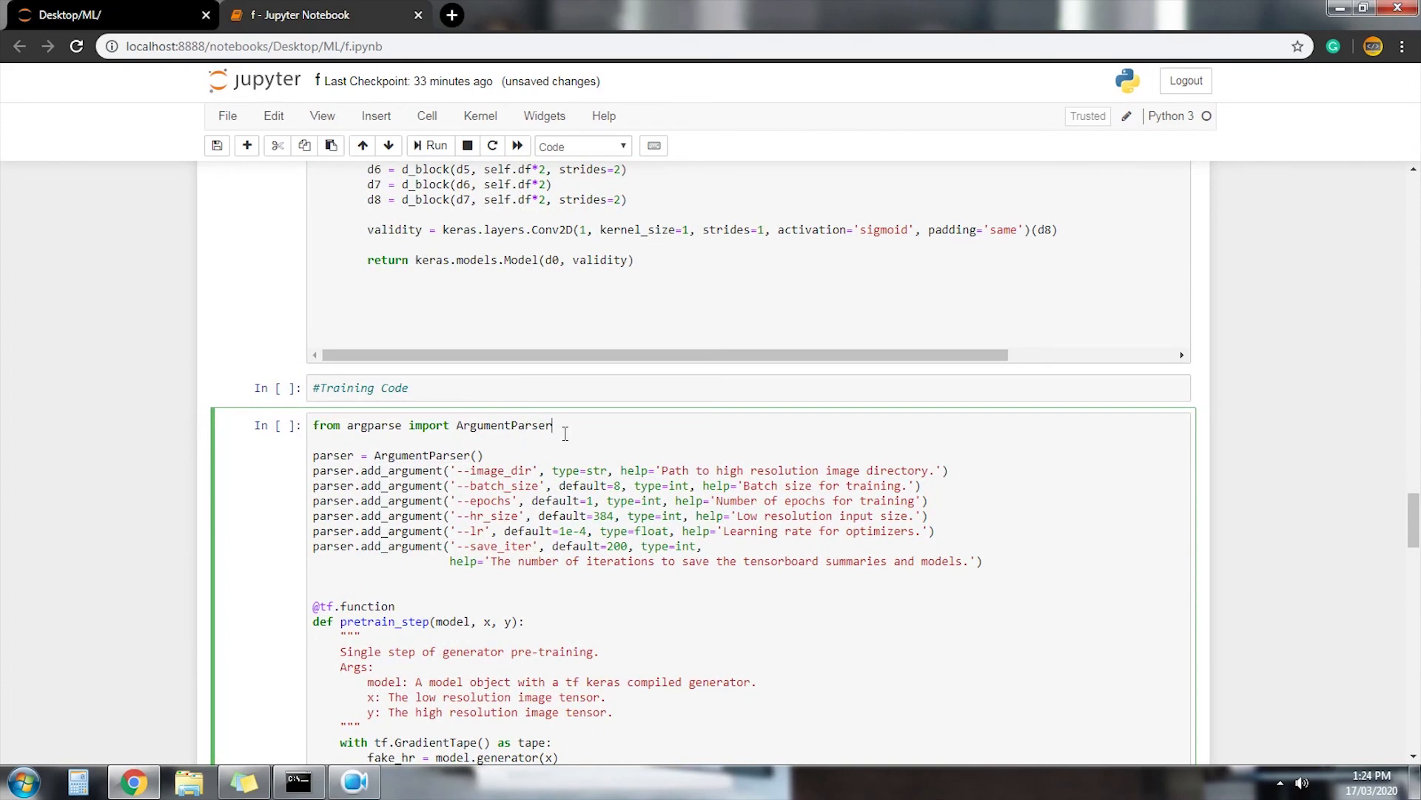
- Scroll through the pasted pretrain, train_step, train and main functions to the end of the cell
{"action": "scroll", "scroll_direction": "down", "scroll_amount": 3}
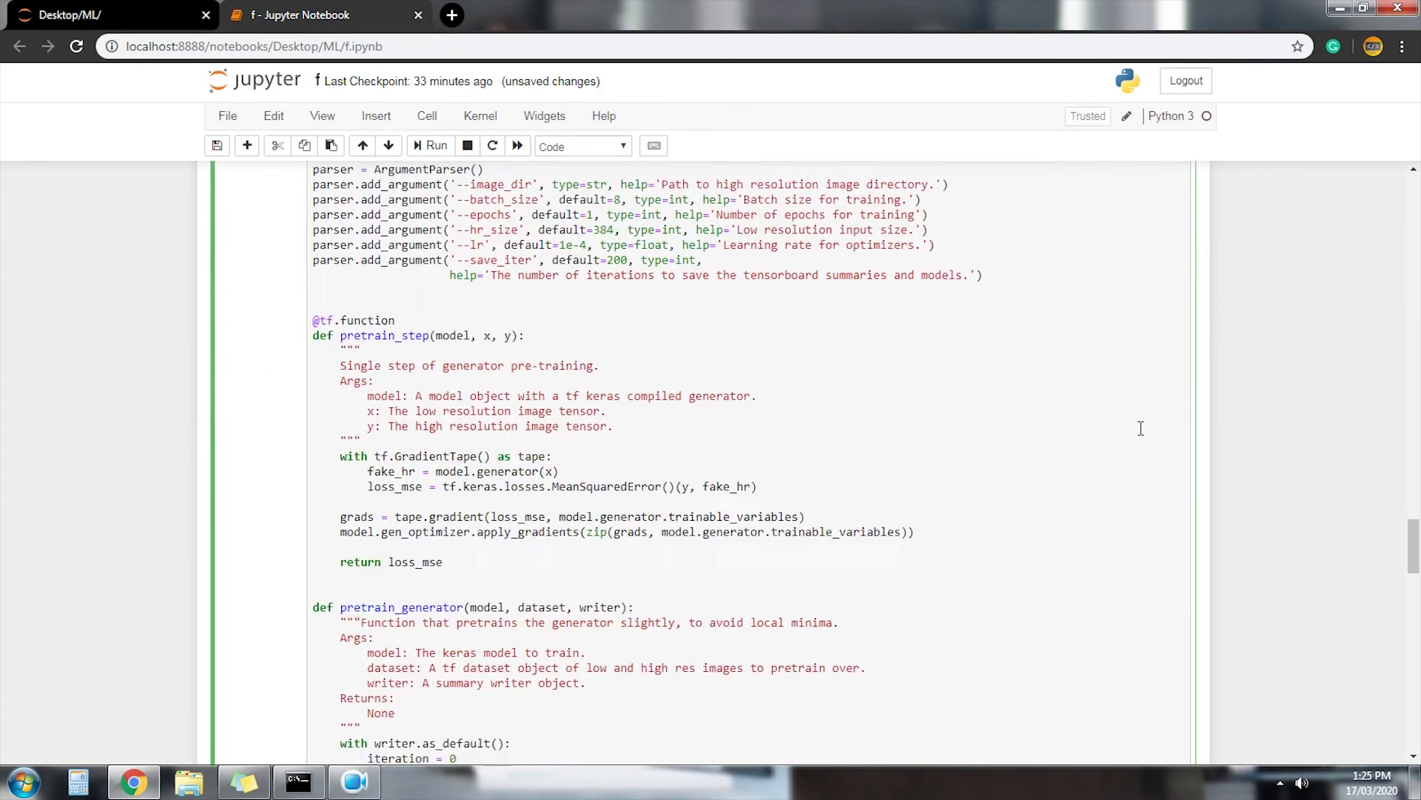
{"action": "scroll", "scroll_direction": "down", "scroll_amount": 3}
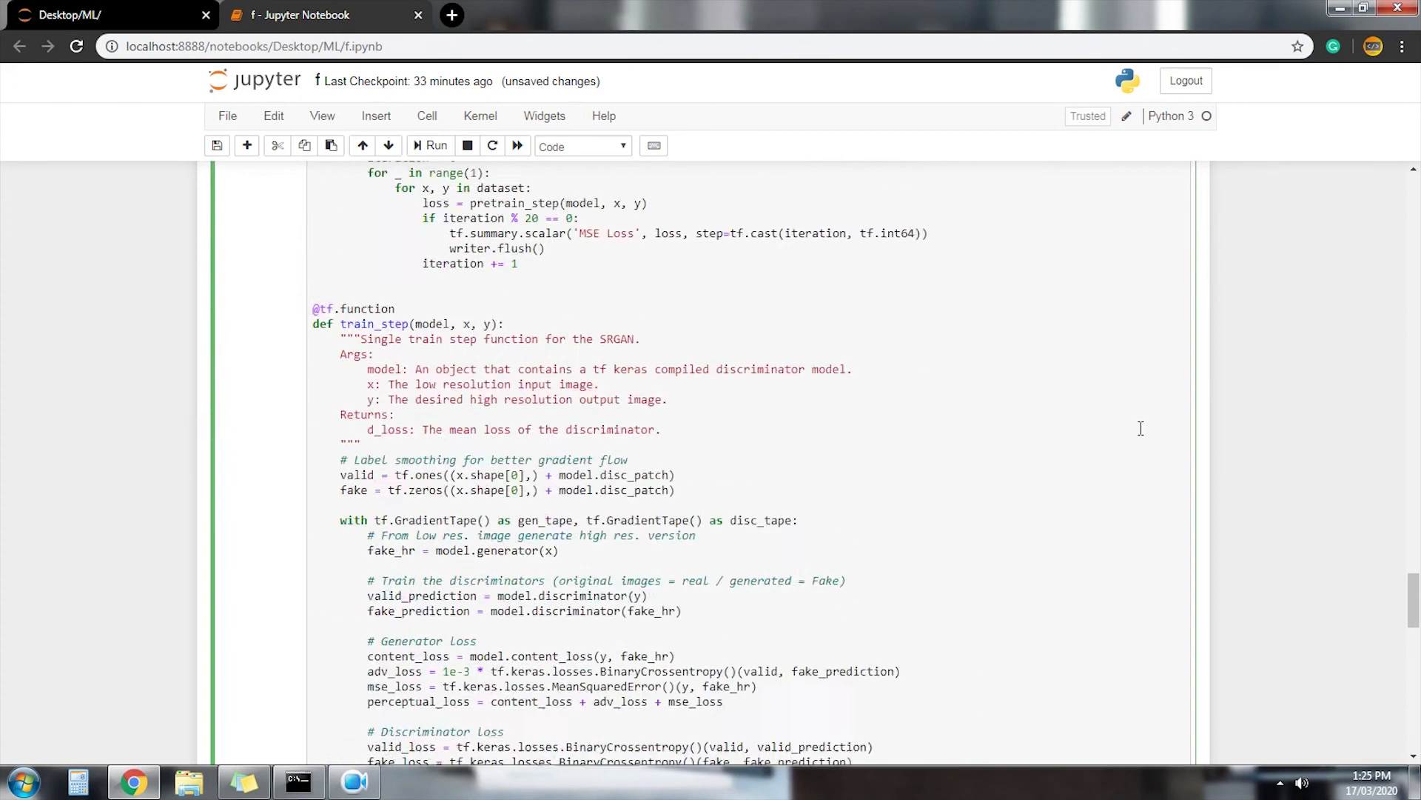
{"action": "scroll", "scroll_direction": "down", "scroll_amount": 3}
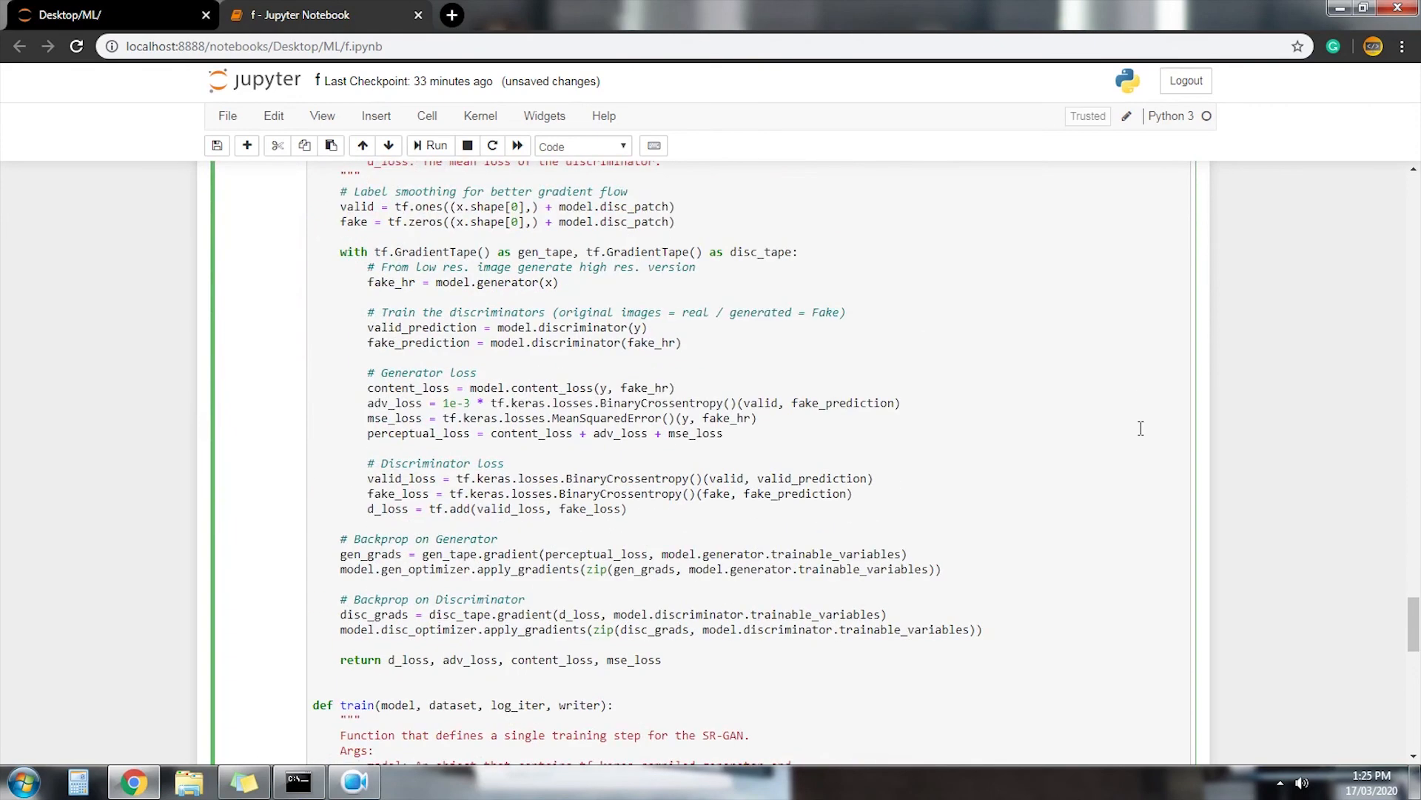
{"action": "scroll", "scroll_direction": "down", "scroll_amount": 3}
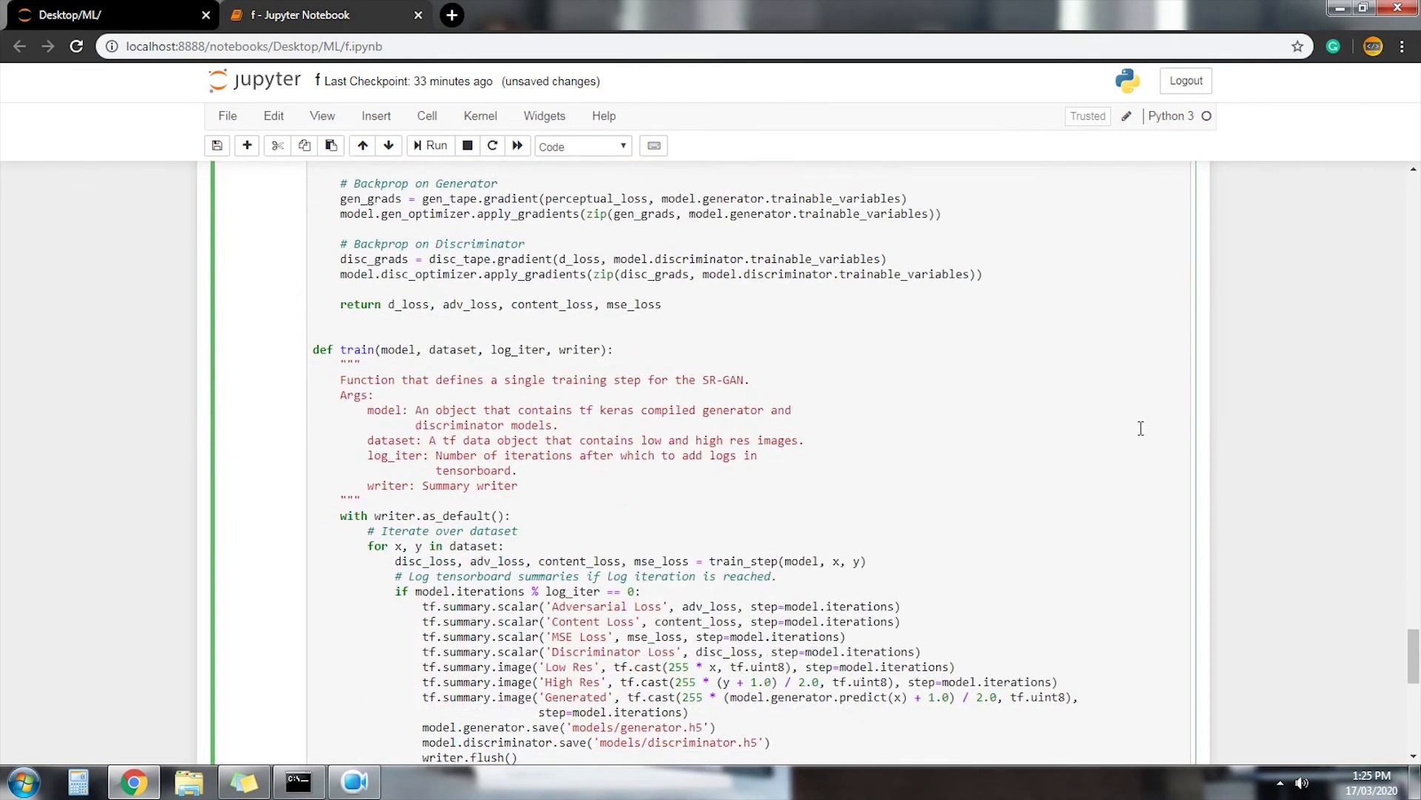
{"action": "scroll", "scroll_direction": "down", "scroll_amount": 3}
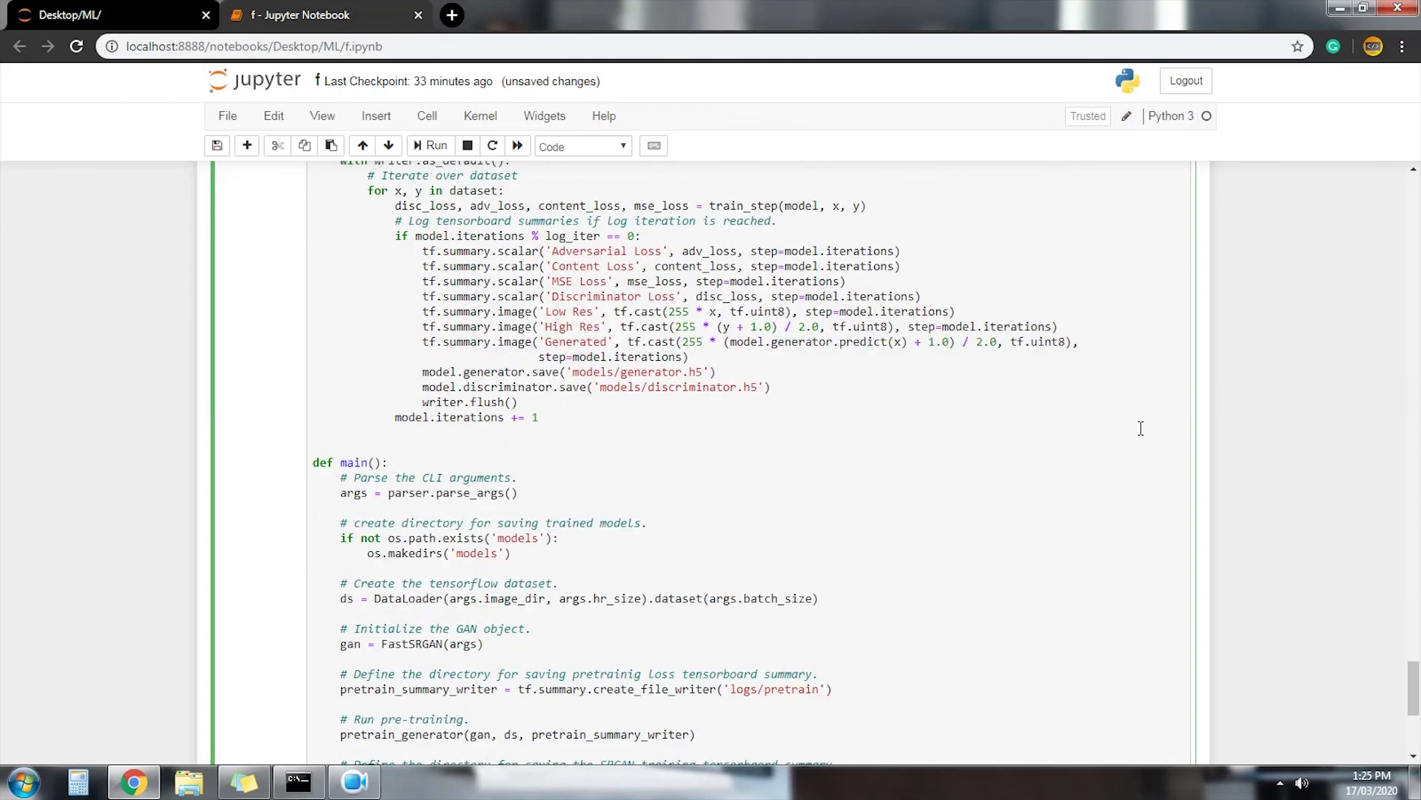
{"action": "scroll", "scroll_direction": "down", "scroll_amount": 3}
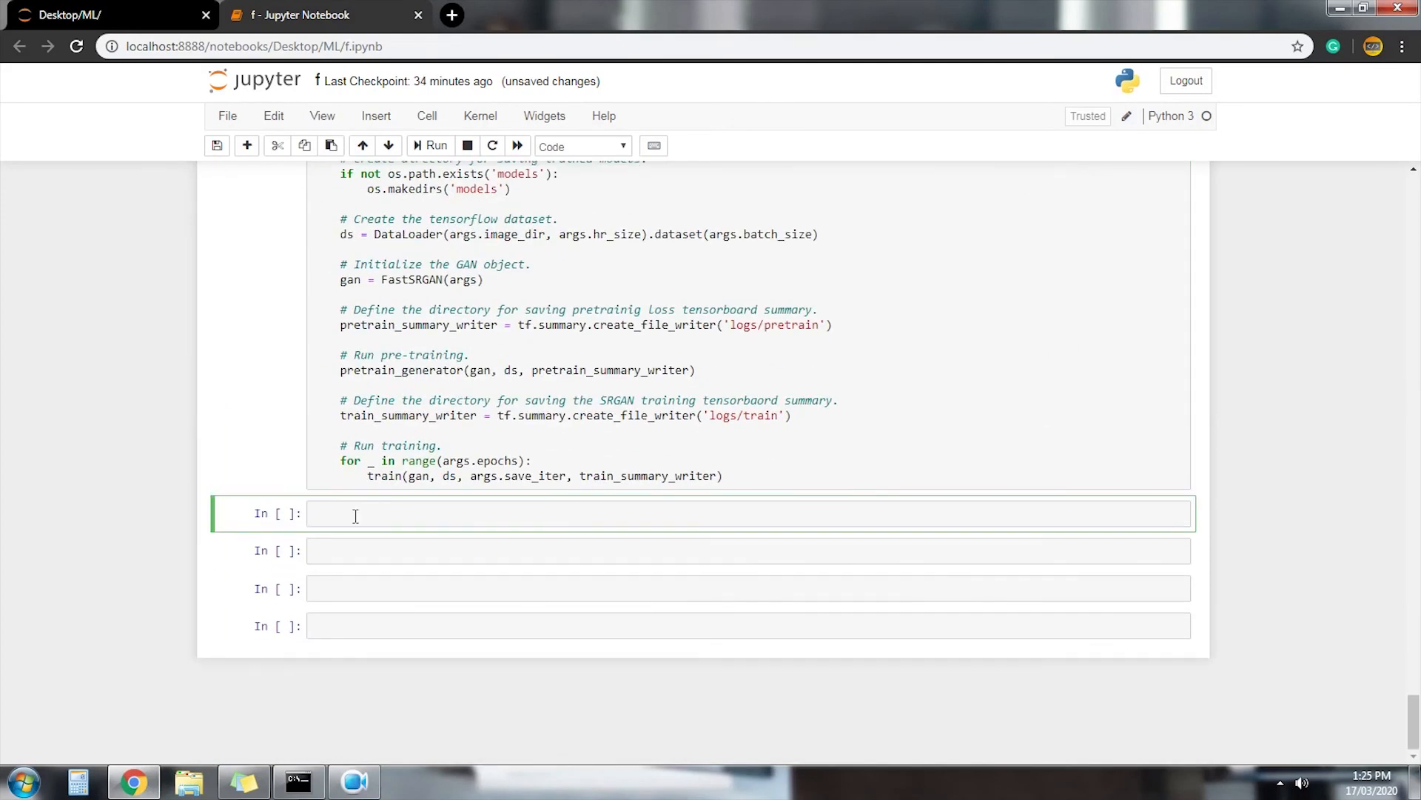
- Add a cell calling main() below the training code
{"action": "type", "text": "main()"}
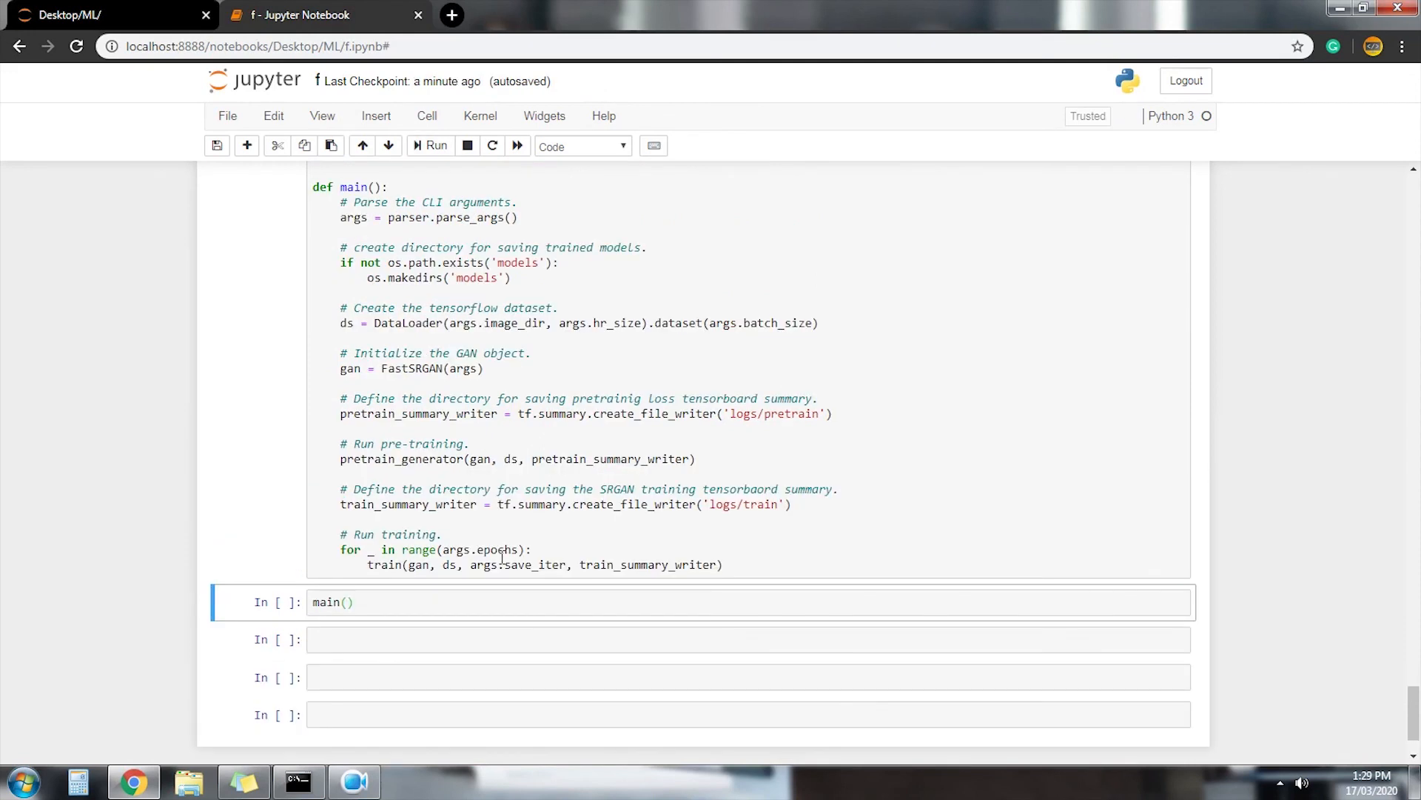
{"action": "scroll", "scroll_direction": "down", "scroll_amount": 3}
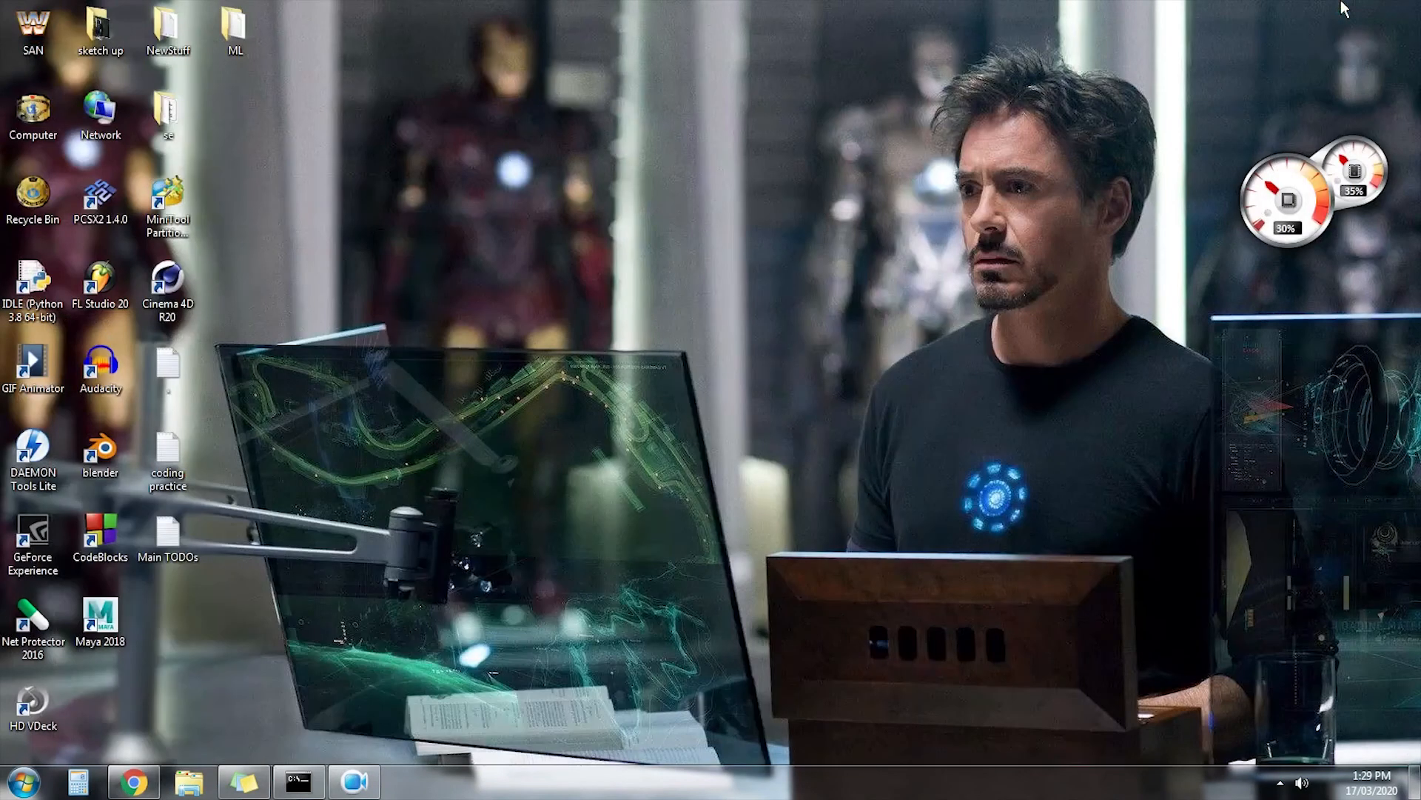
- Browse ML > models in Explorer to confirm generator.h5, then return to the Jupyter listing
{"action": "double_click", "coordinate": [235, 22]}
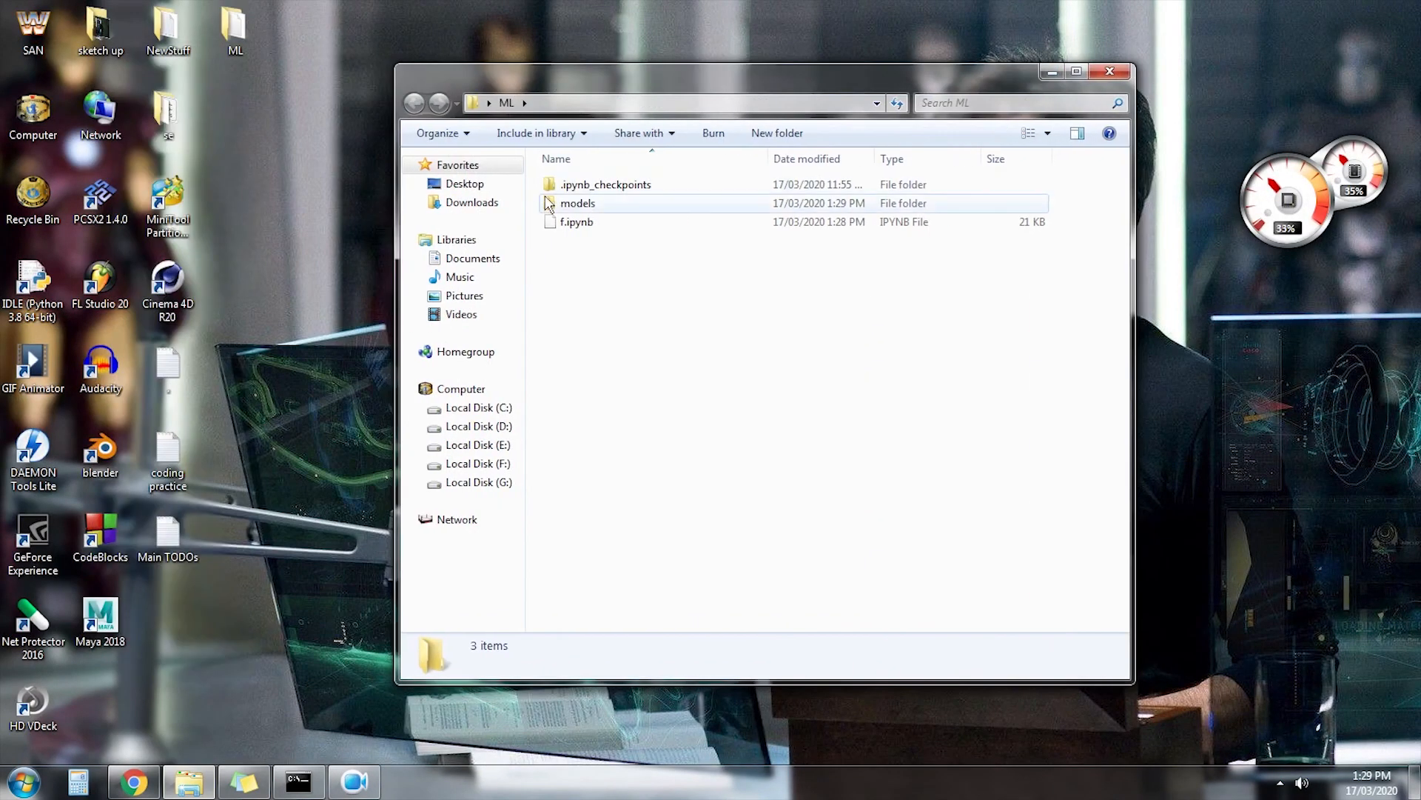
{"action": "double_click", "coordinate": [577, 203]}
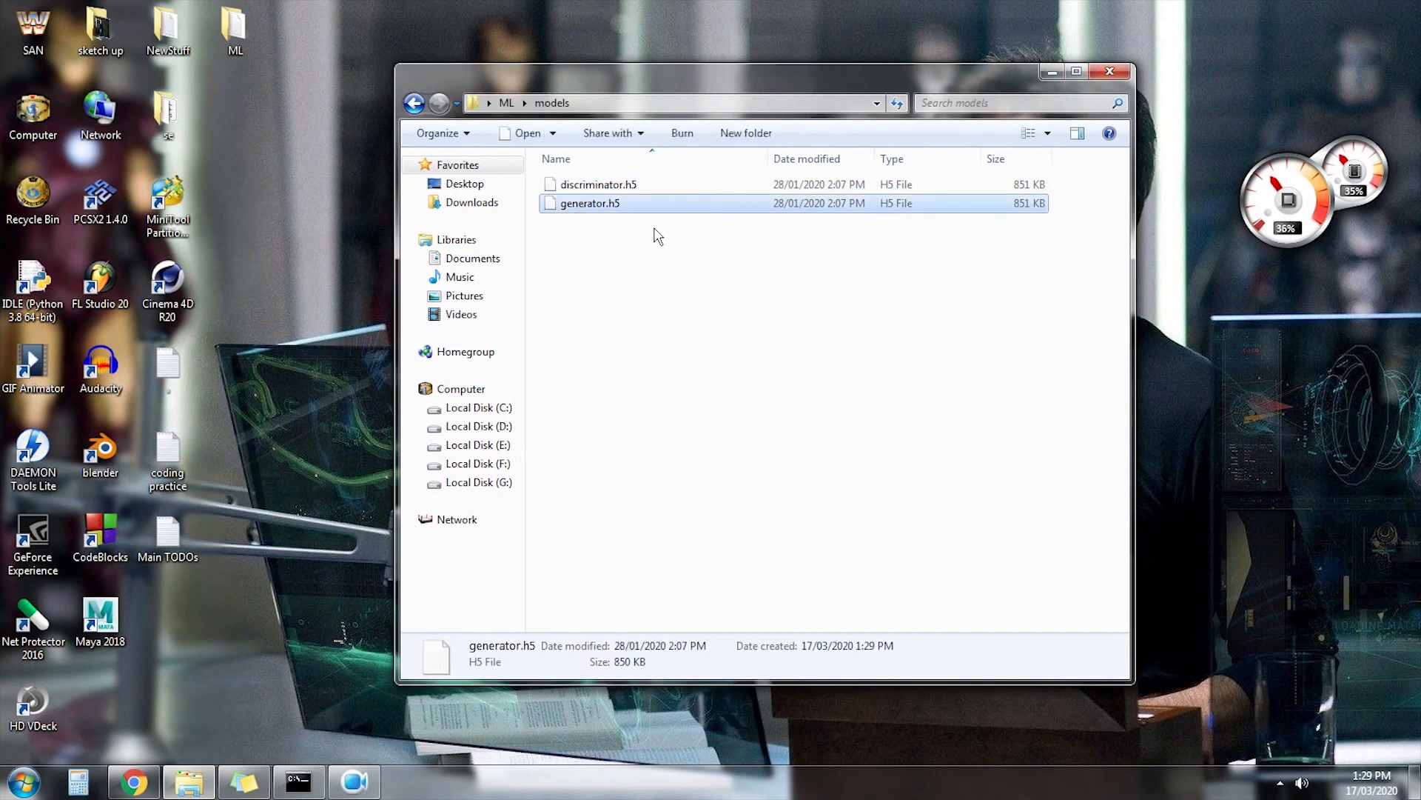
{"action": "mouse_move", "coordinate": [653, 277]}
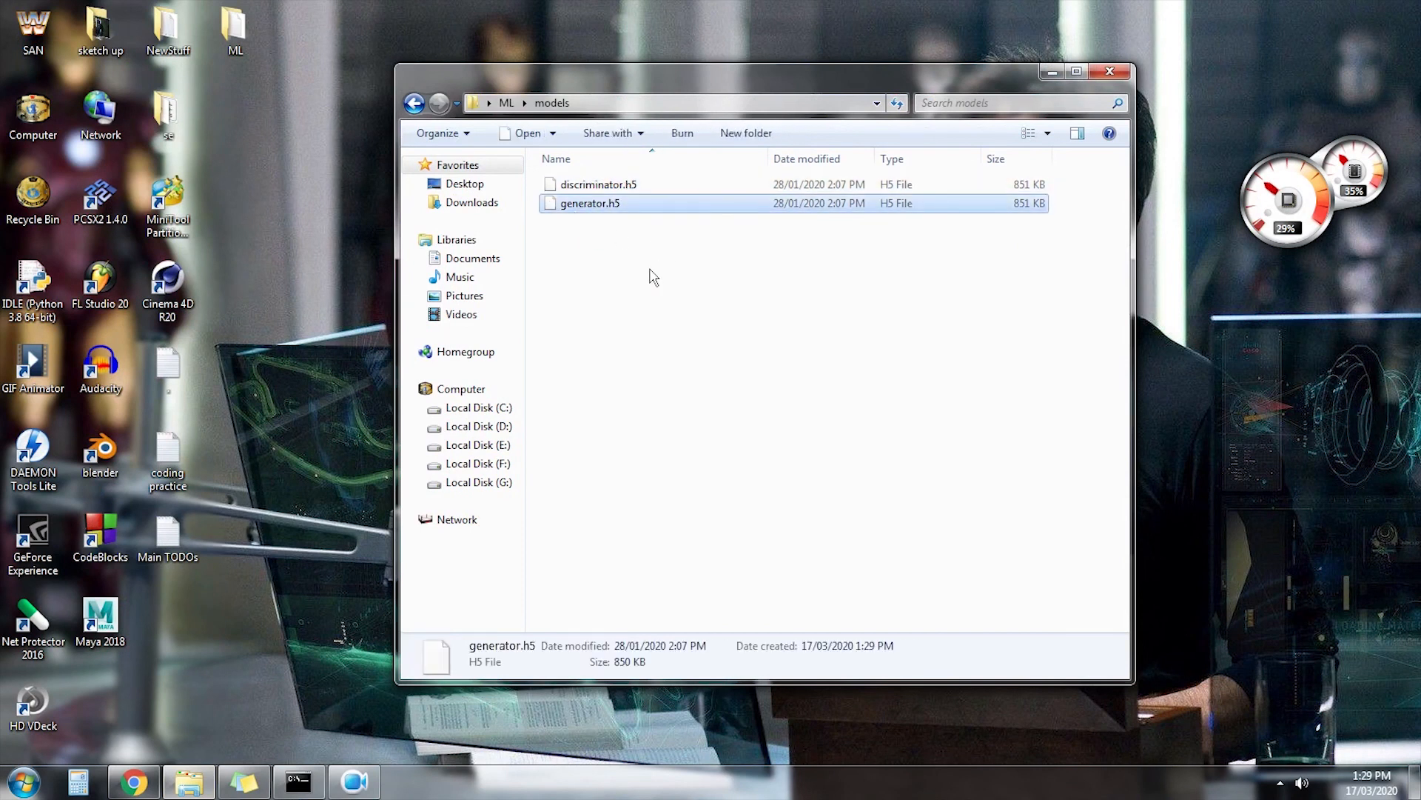
{"action": "left_click", "coordinate": [133, 780]}
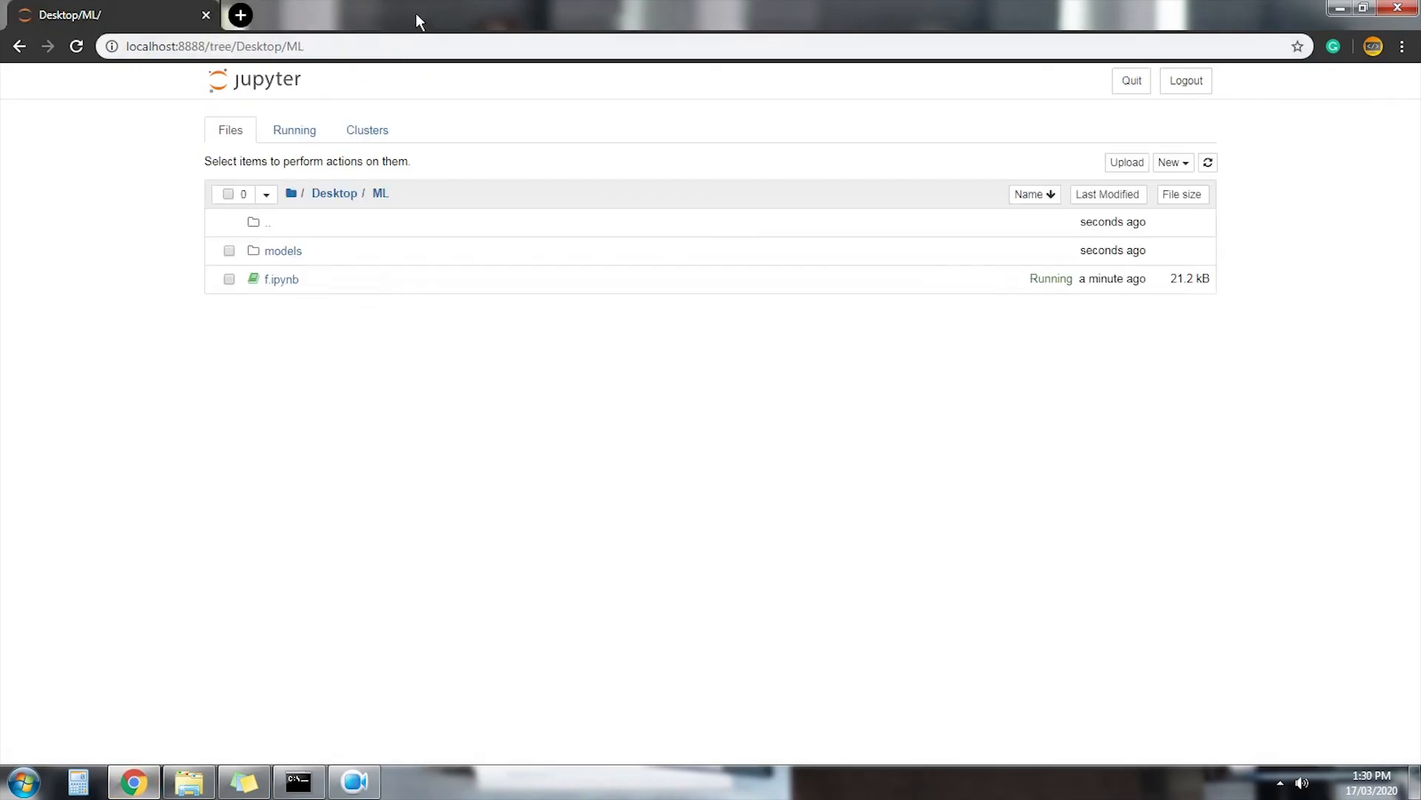
- Create a new Python 3 notebook starting with 'from argparse import ArgumentParser'
{"action": "left_click", "coordinate": [1172, 162]}
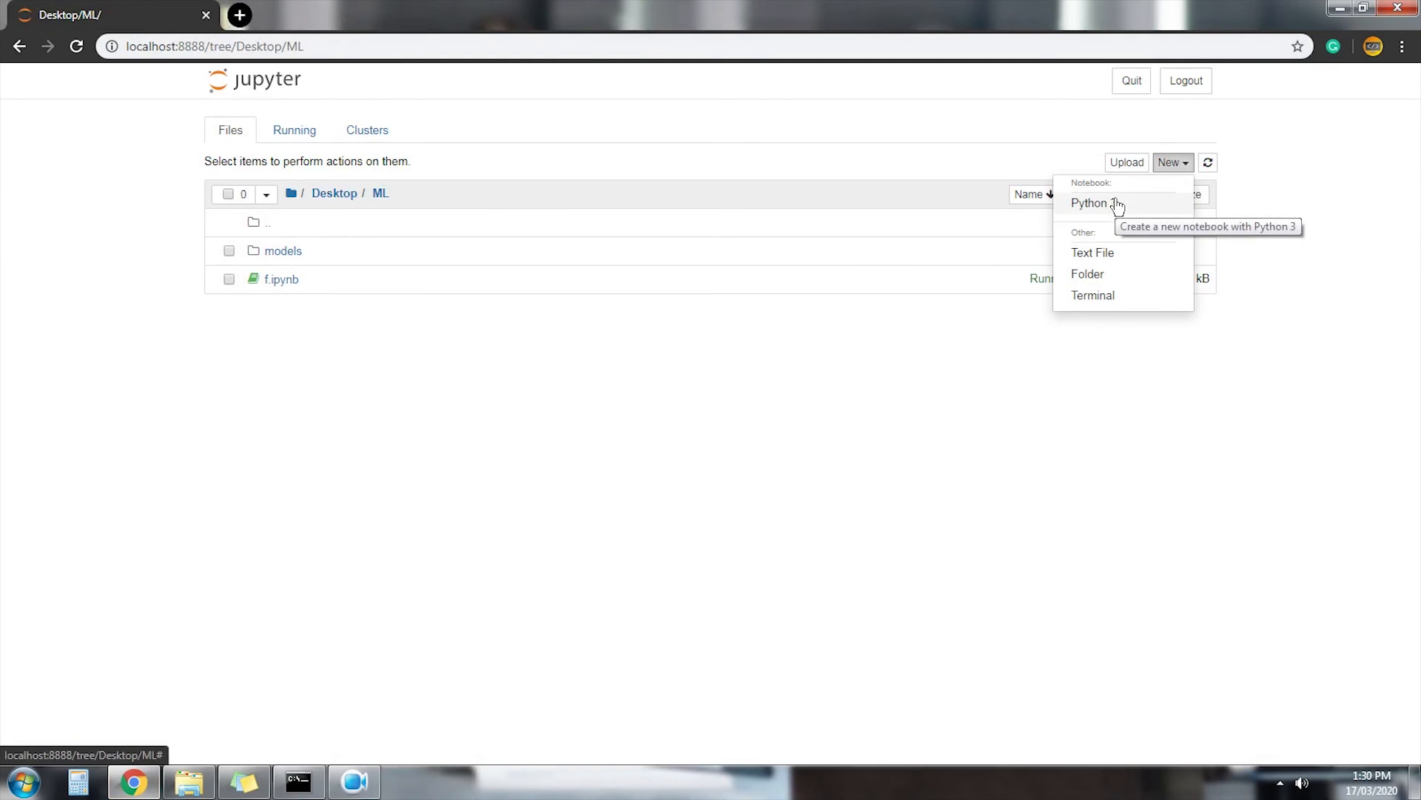
{"action": "left_click", "coordinate": [1088, 203]}
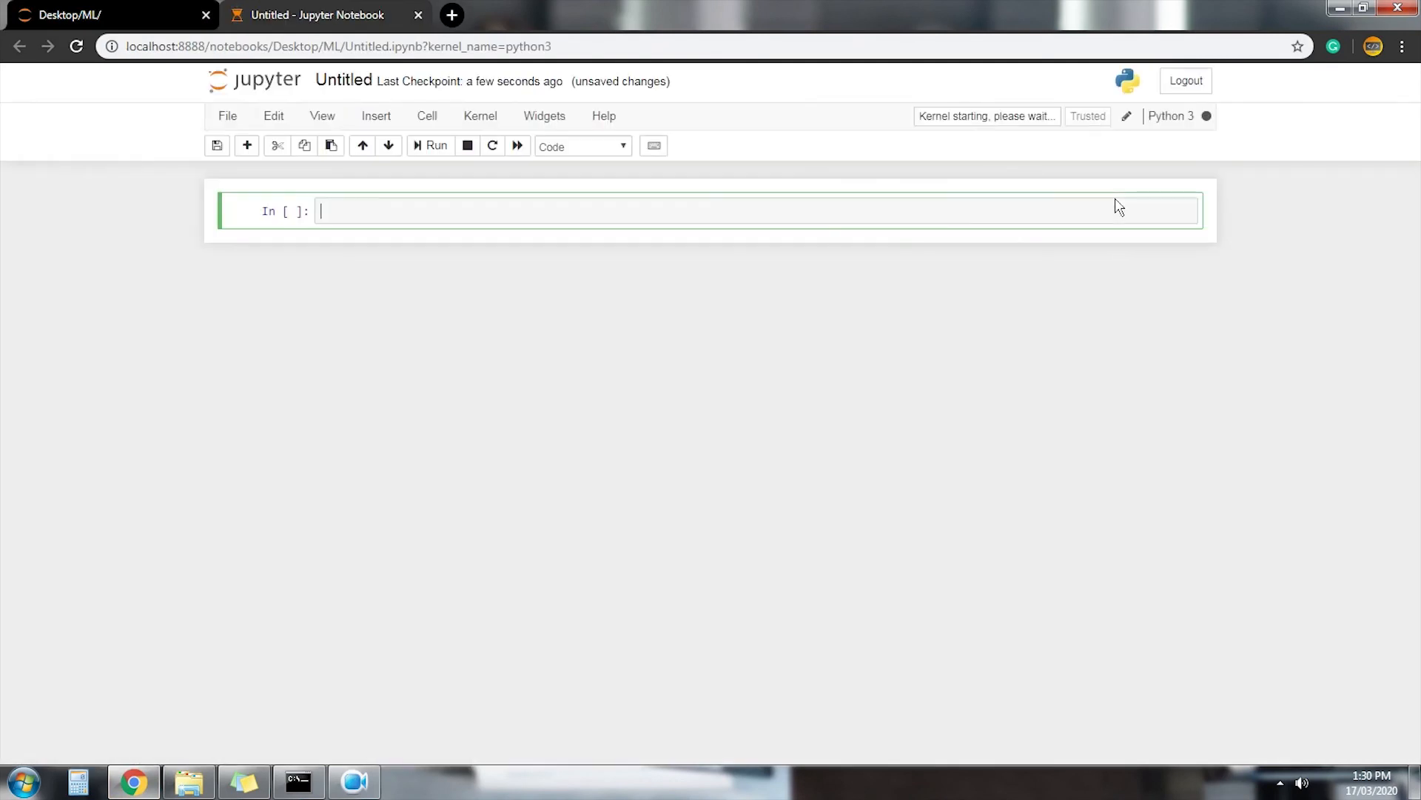
{"action": "type", "text": "from argparse import ArgumentParser"}
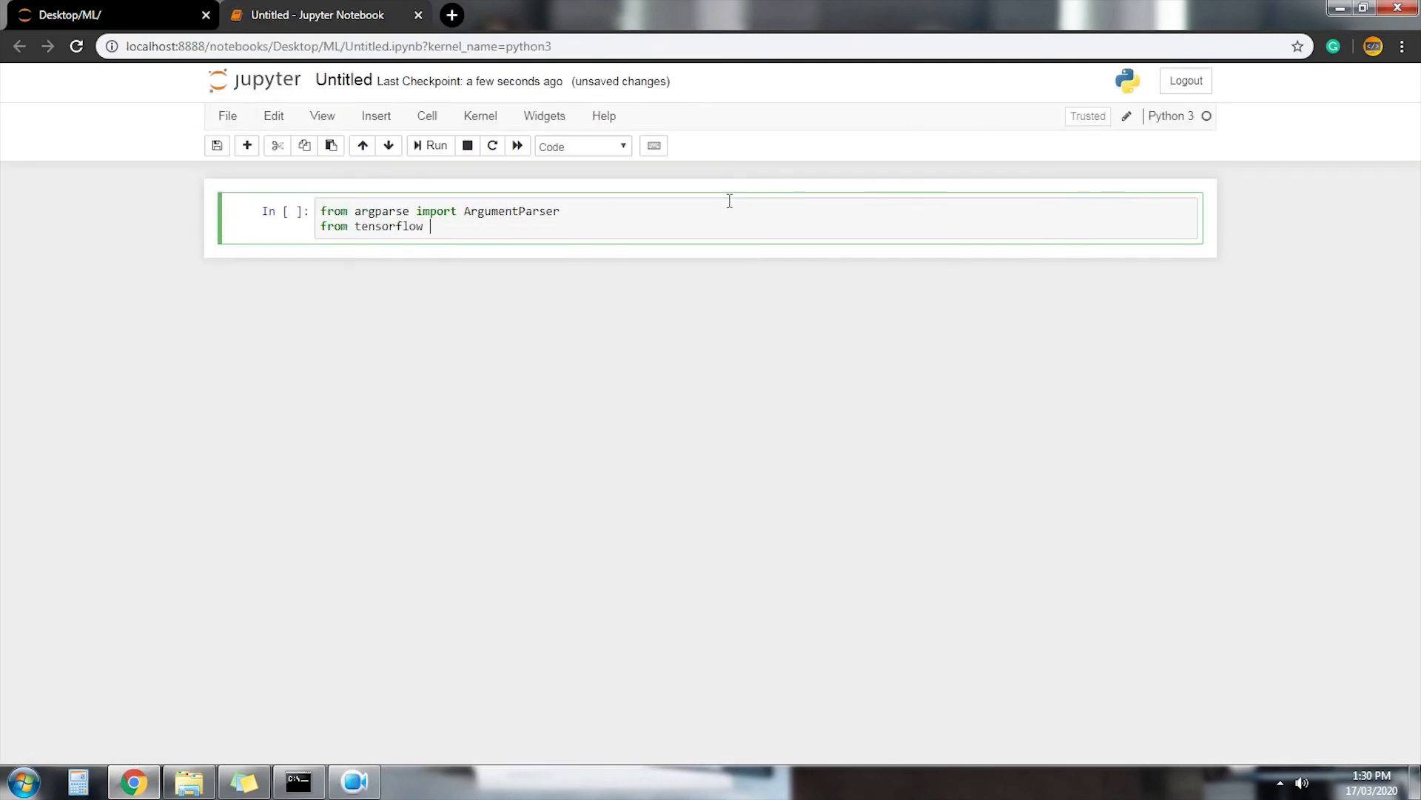